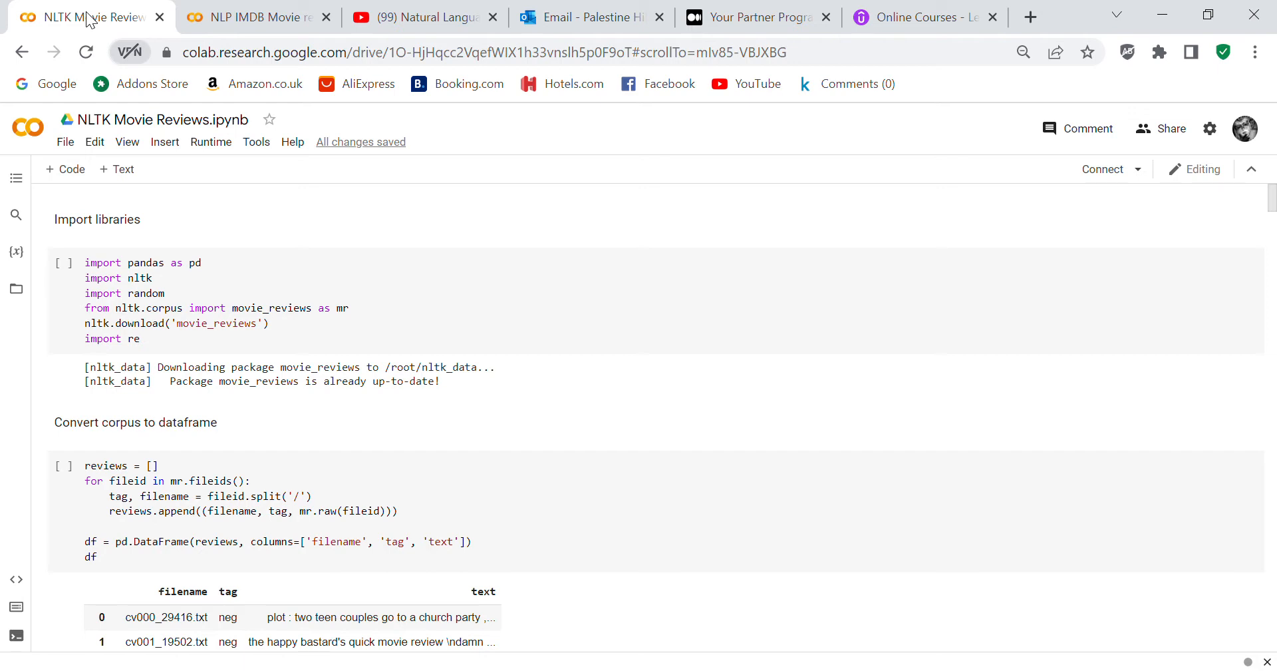
mouse_move(91, 25)
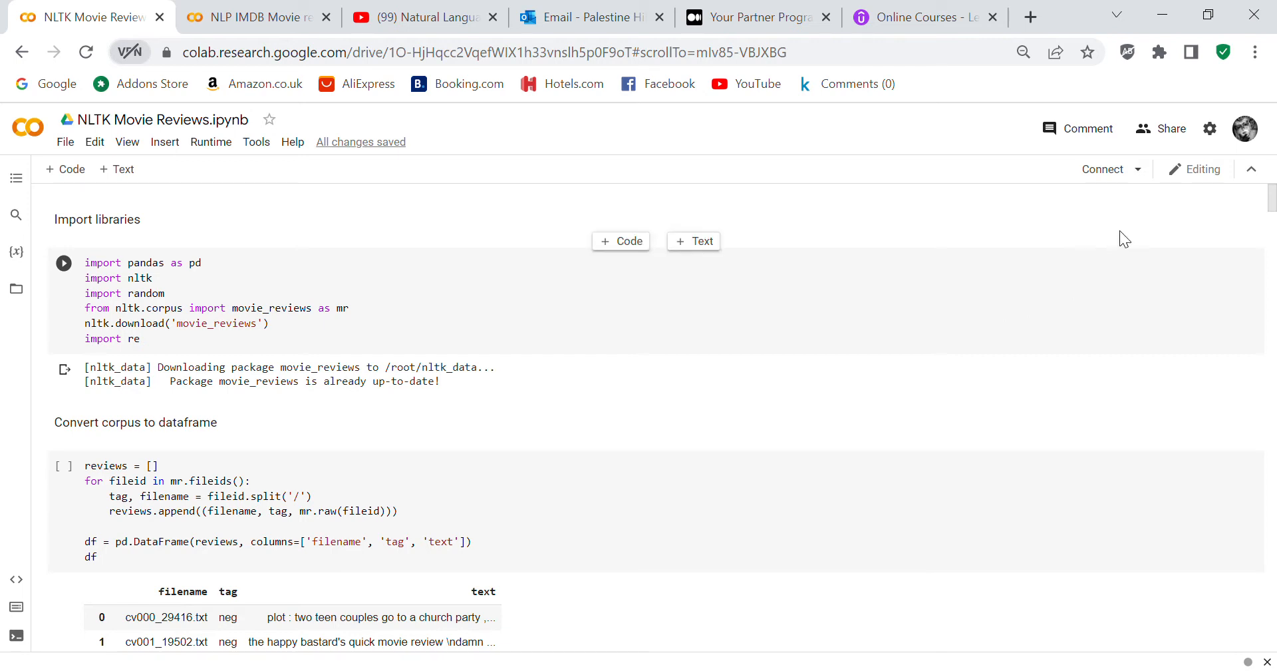
Bring up the Share dialog for the NLTK Movie Reviews notebook.
click(1170, 129)
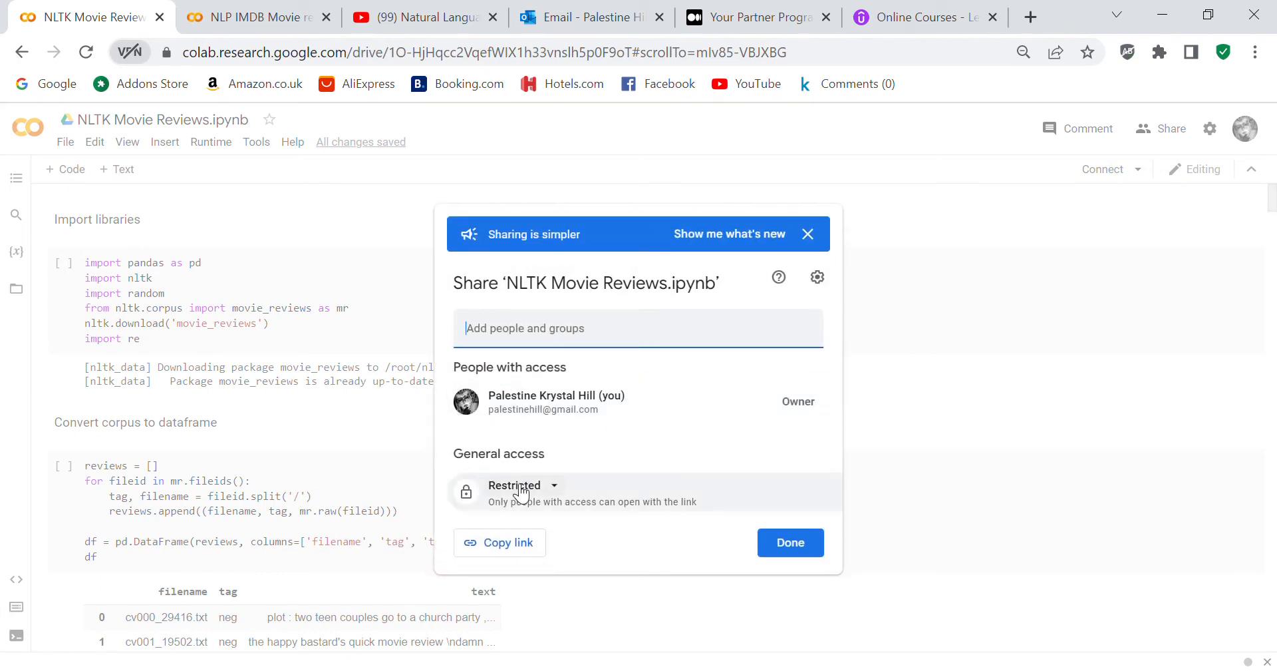
Set General access to 'Anyone with the link', copy the link and finish with Done.
click(521, 486)
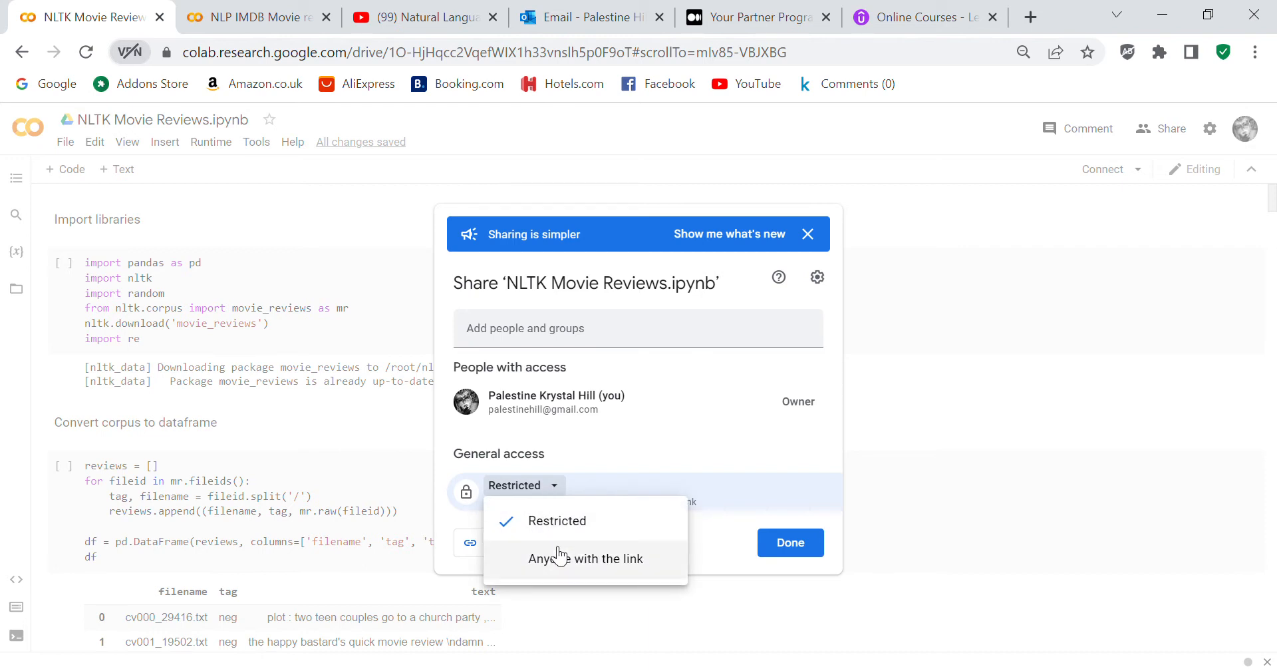
click(586, 559)
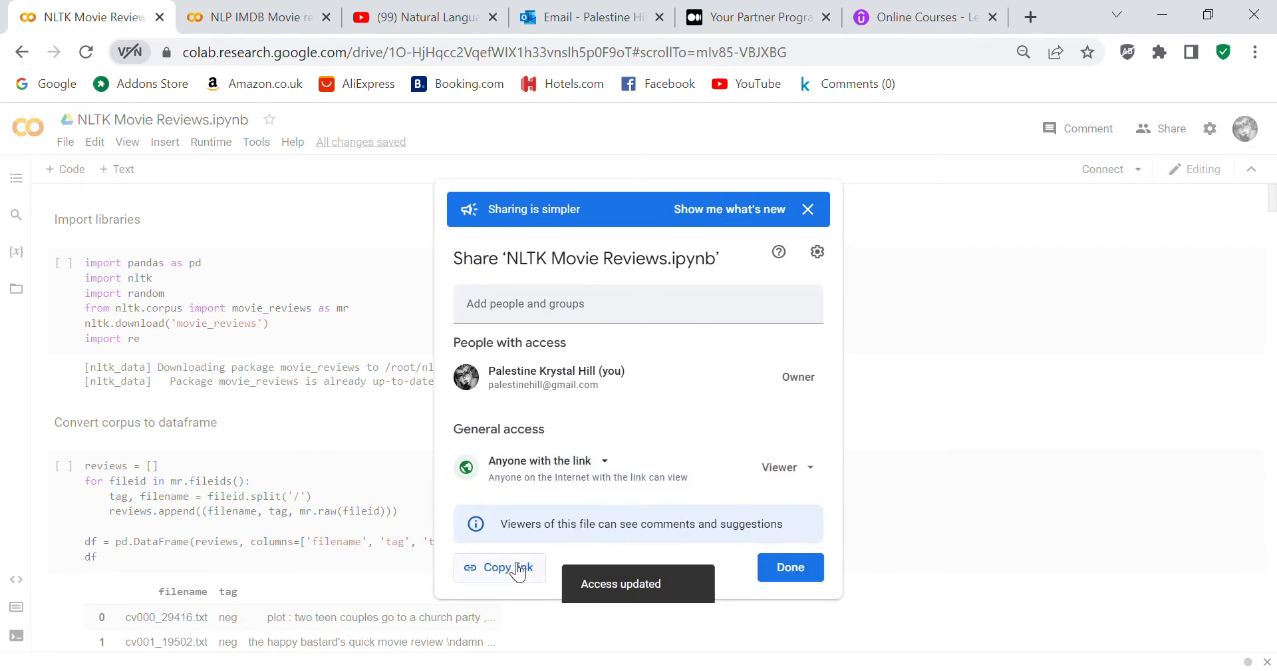
click(499, 567)
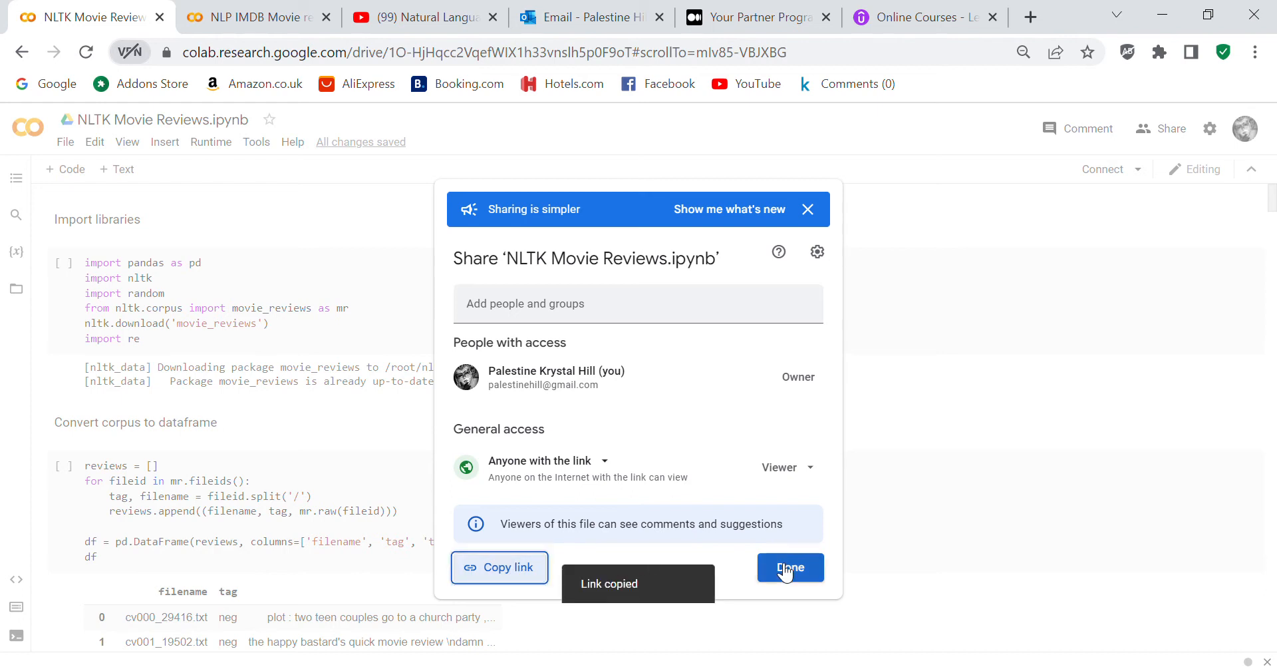
click(790, 568)
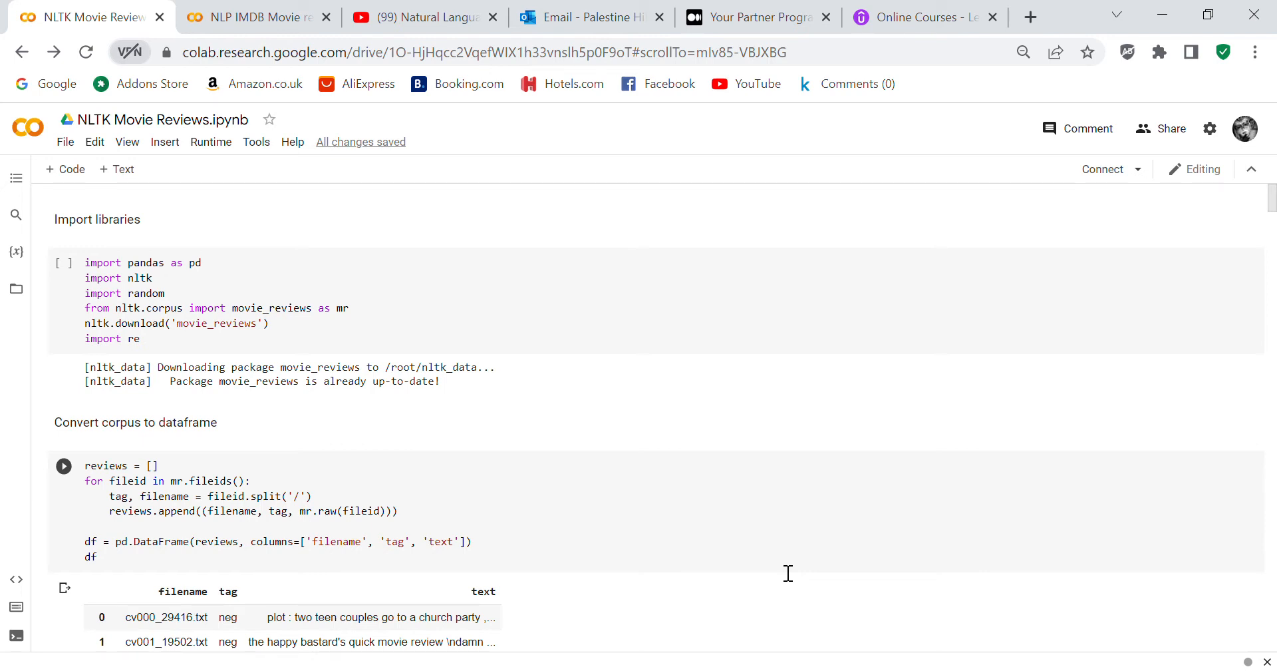
mouse_move(1193, 461)
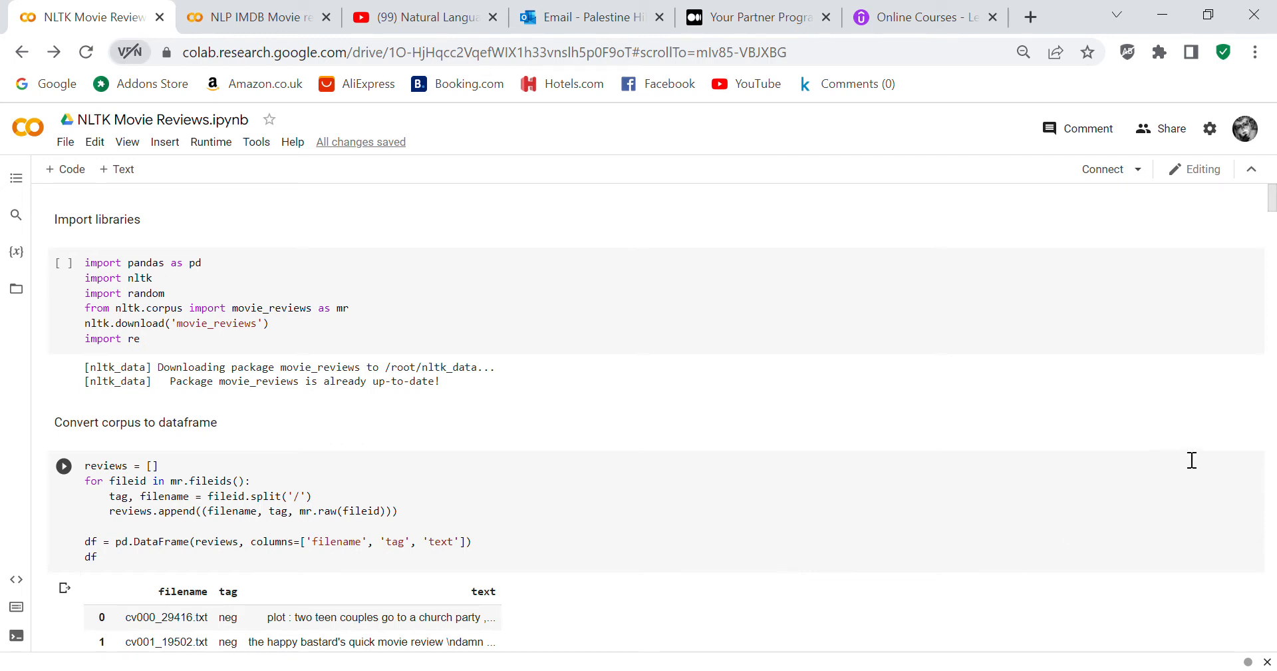
scroll(down, 3)
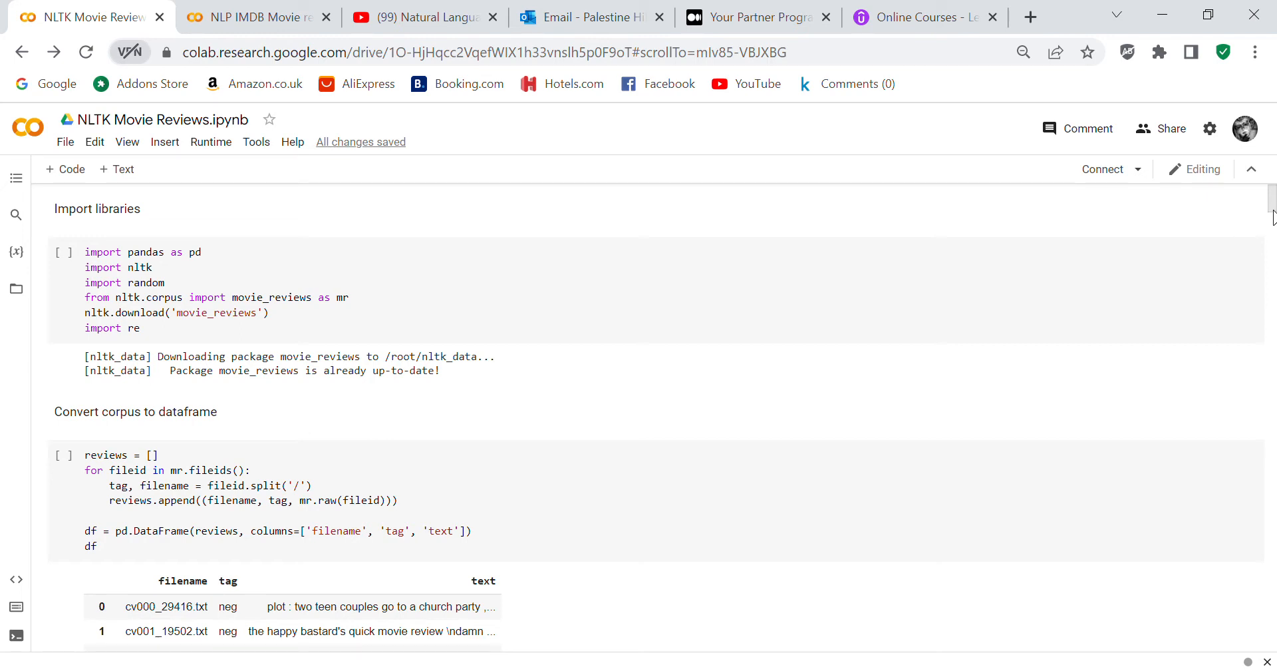
scroll(down, 3)
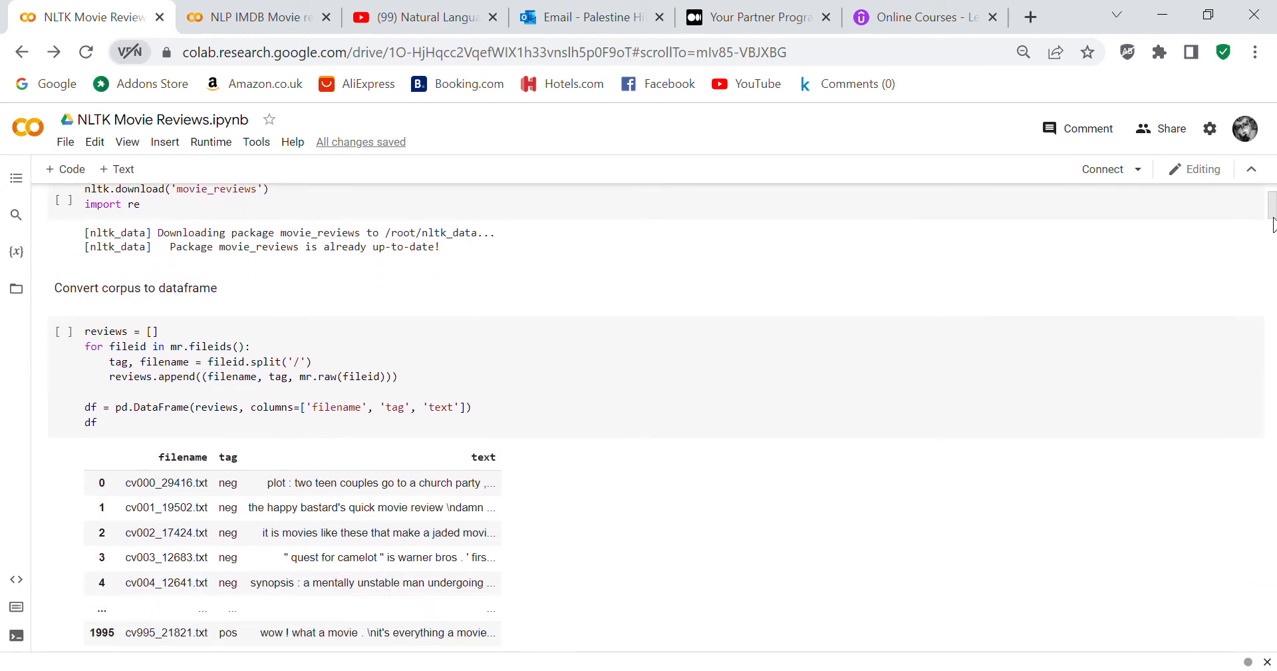
scroll(down, 3)
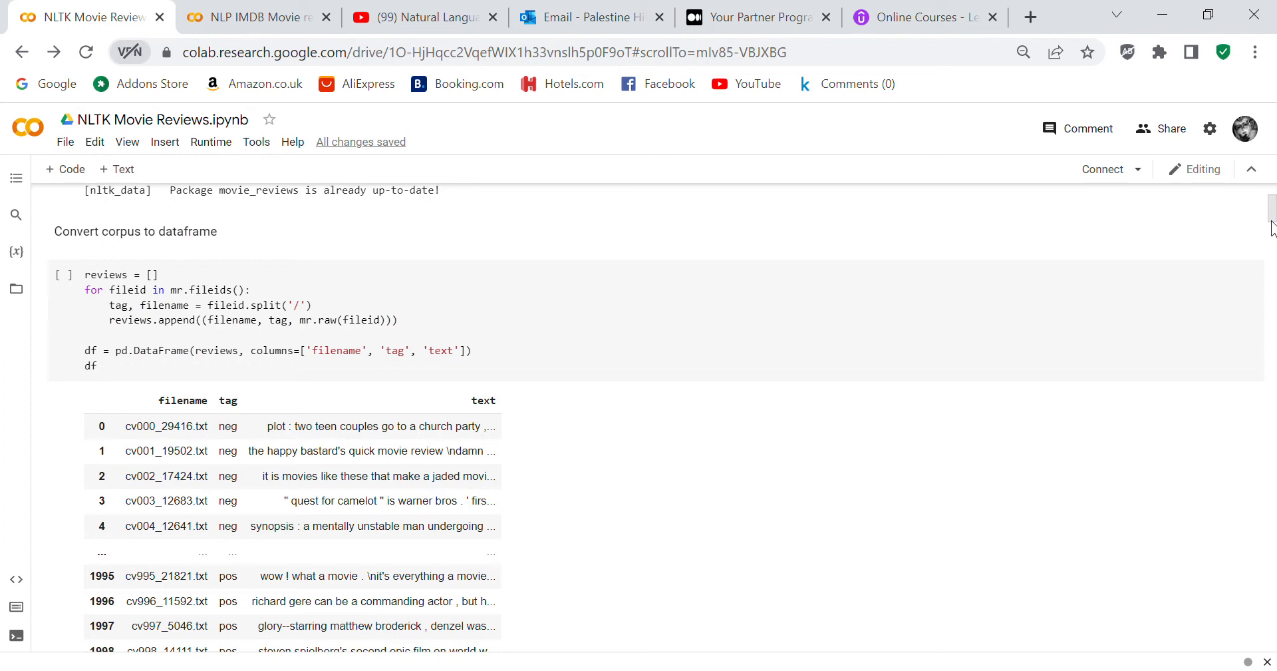
scroll(down, 3)
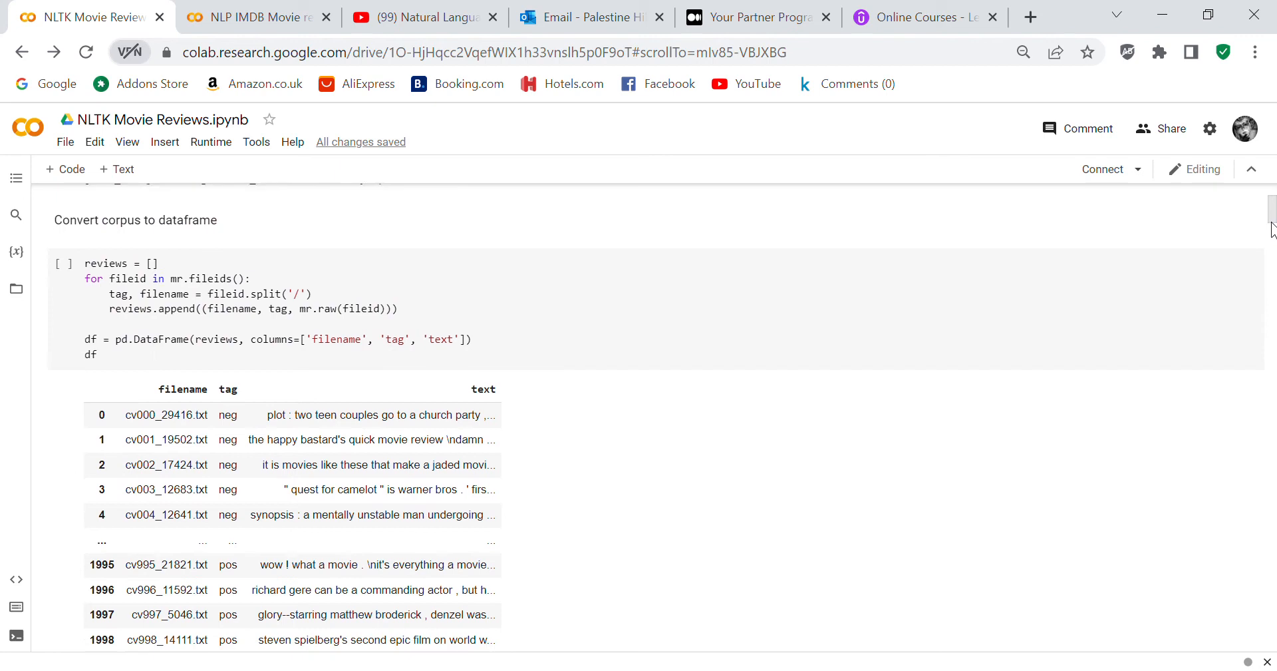
scroll(down, 3)
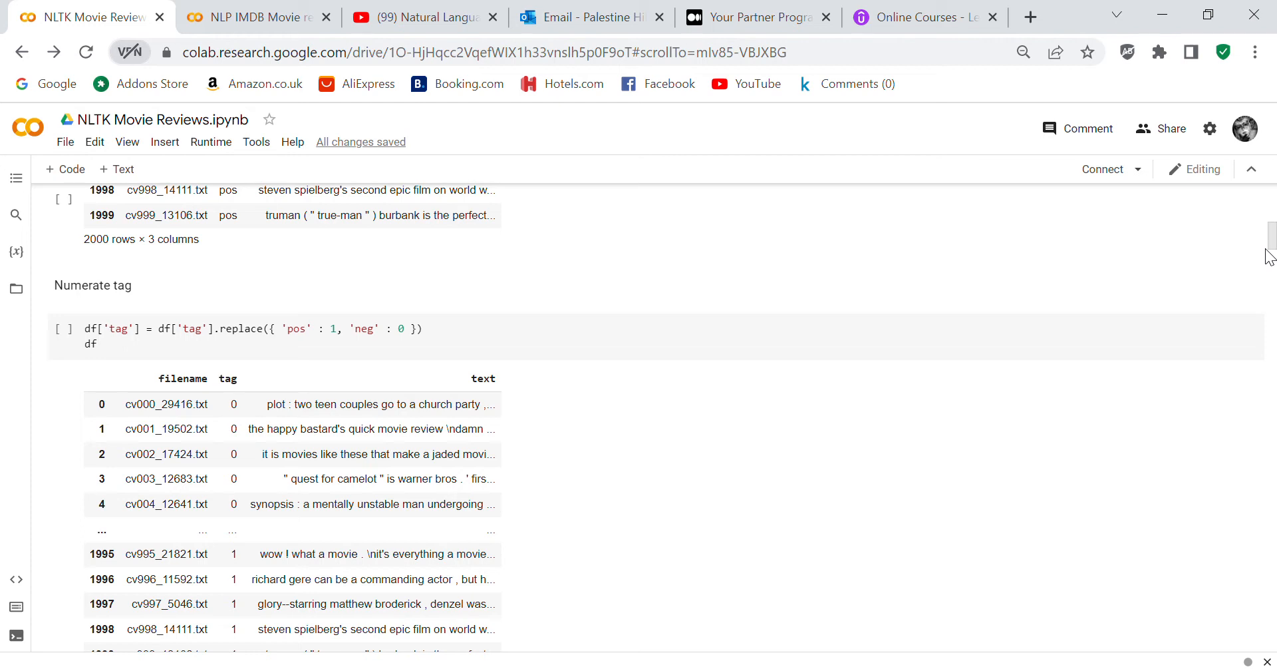
scroll(down, 3)
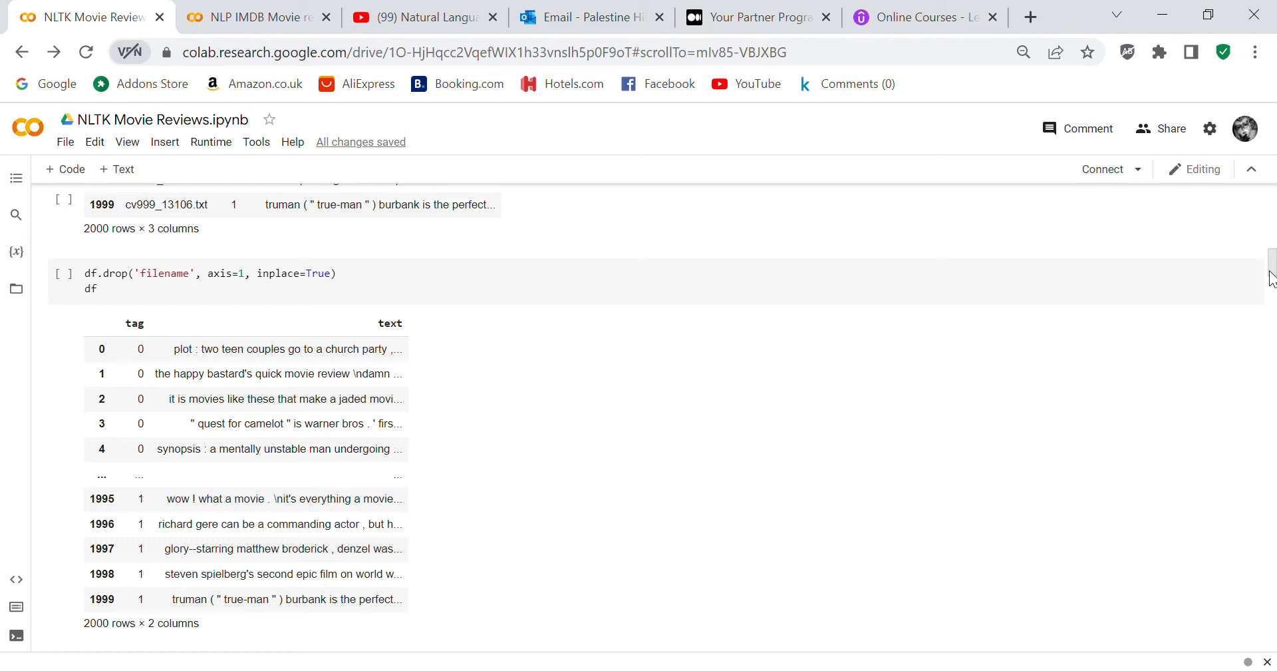
Comment out the 'df = df[: 1000]' line with a leading # so all rows are kept.
scroll(down, 3)
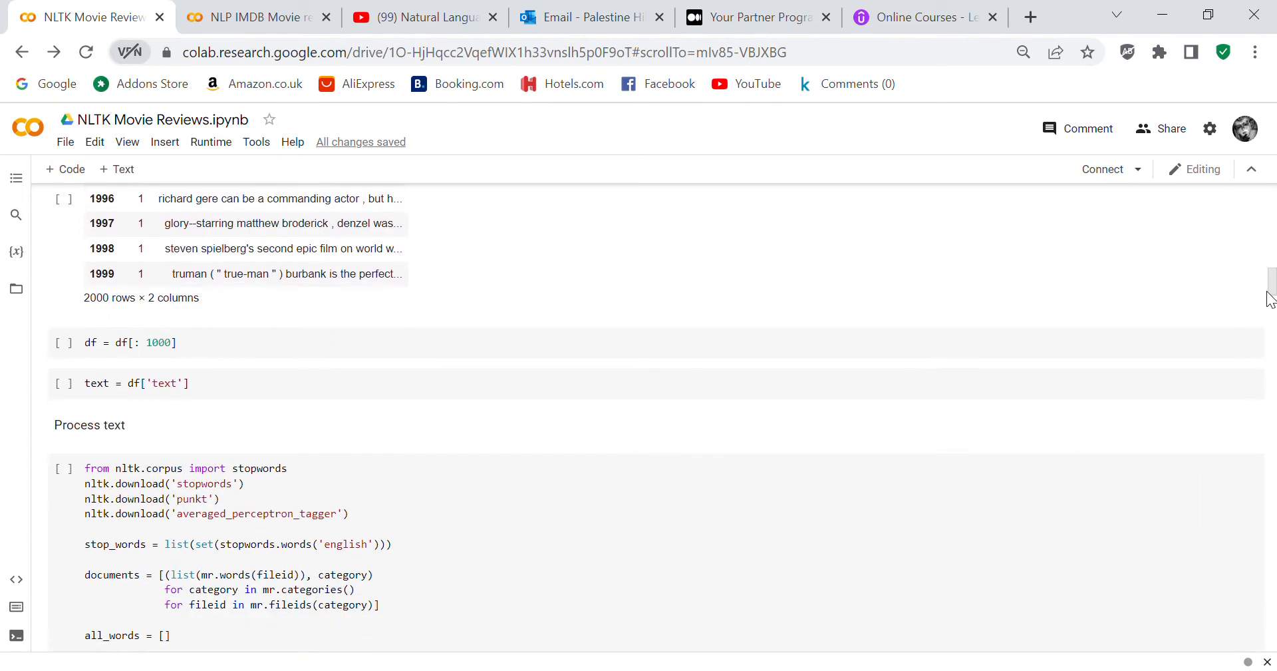
scroll(down, 3)
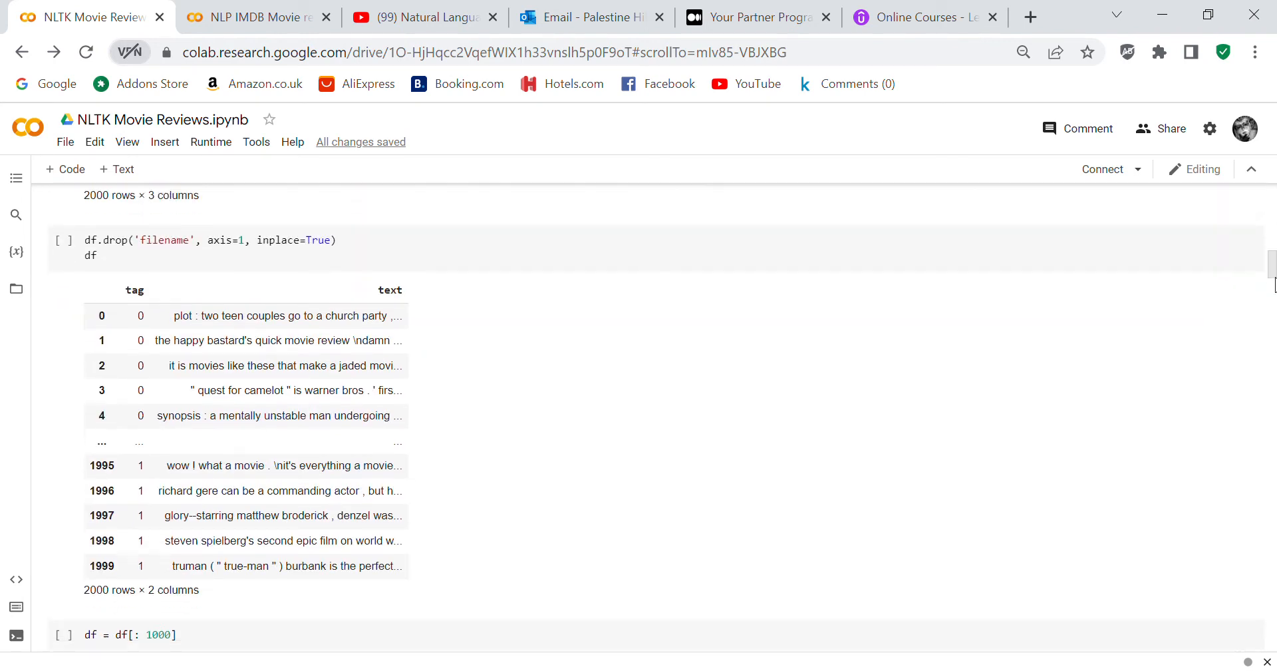
scroll(down, 3)
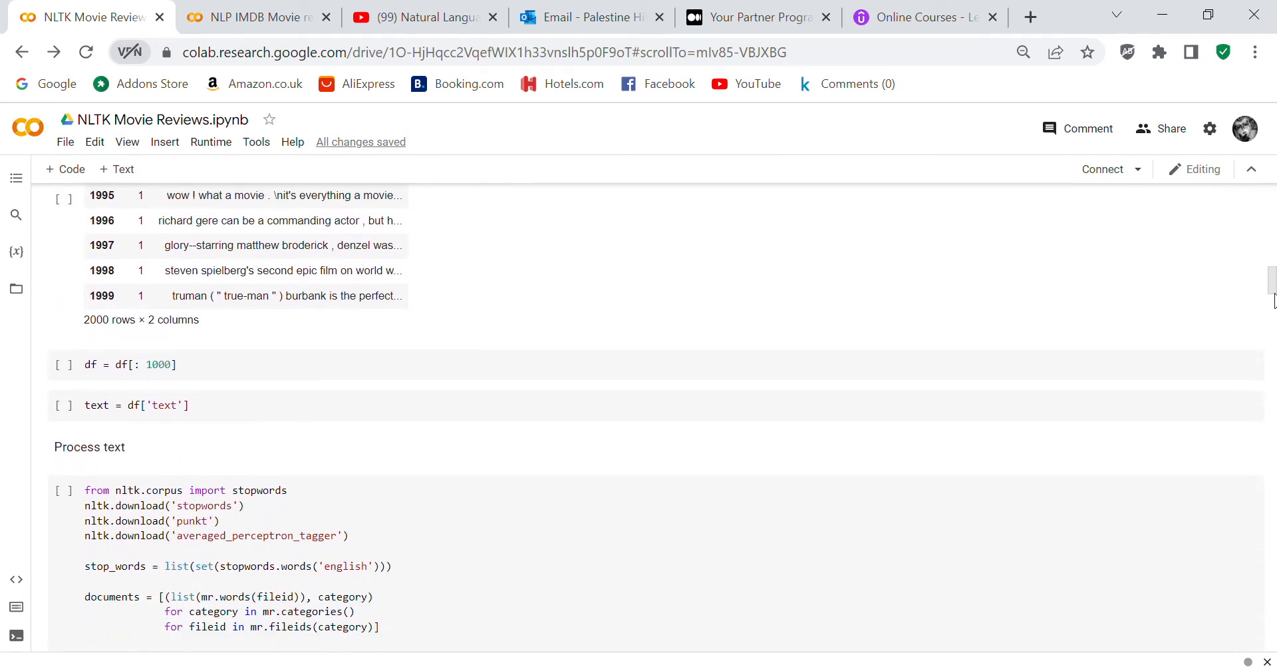
scroll(up, 3)
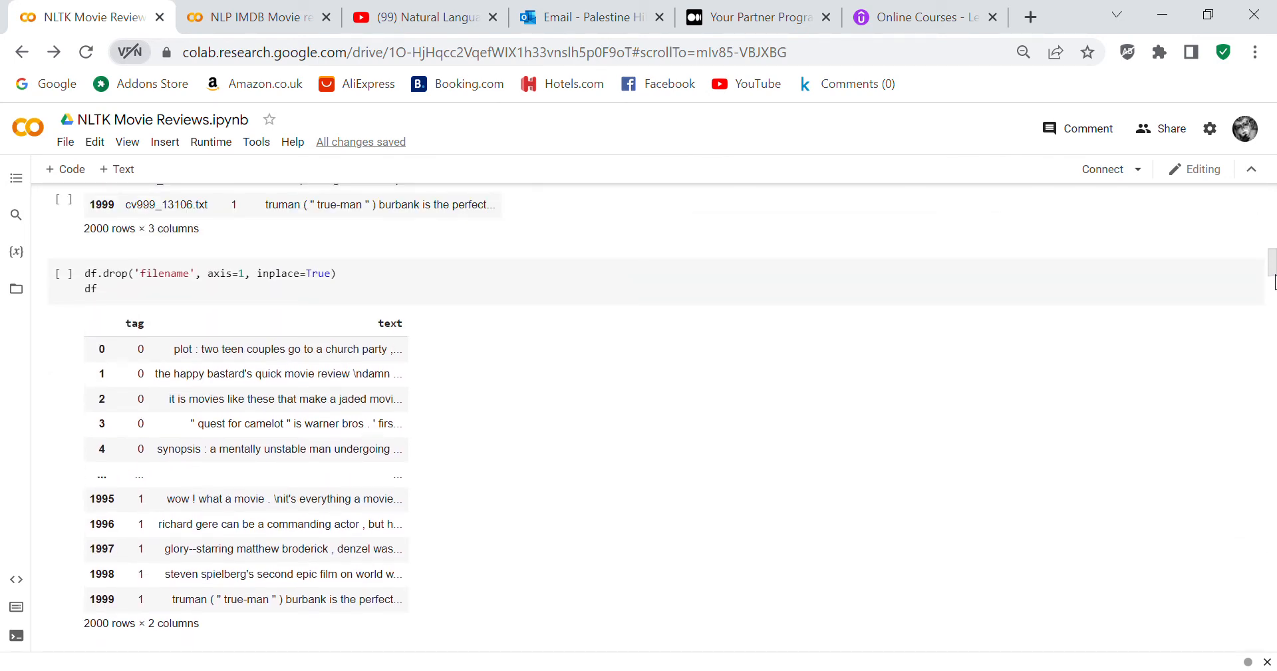
scroll(down, 3)
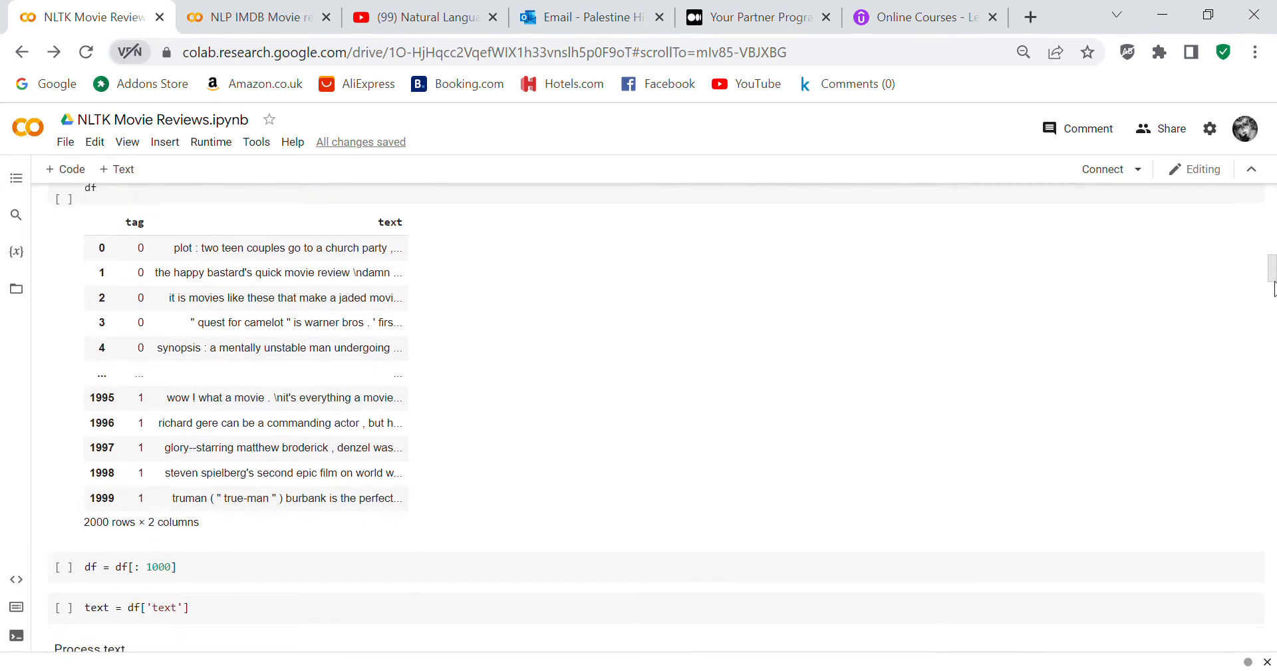
scroll(down, 3)
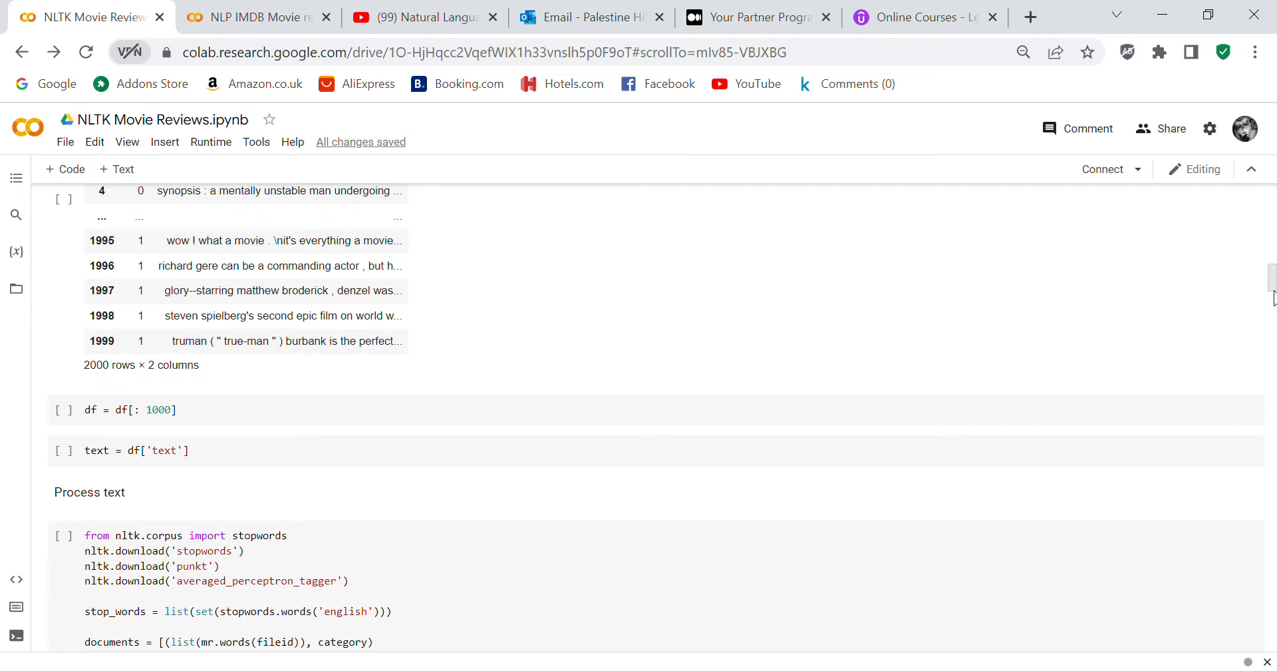
mouse_move(88, 425)
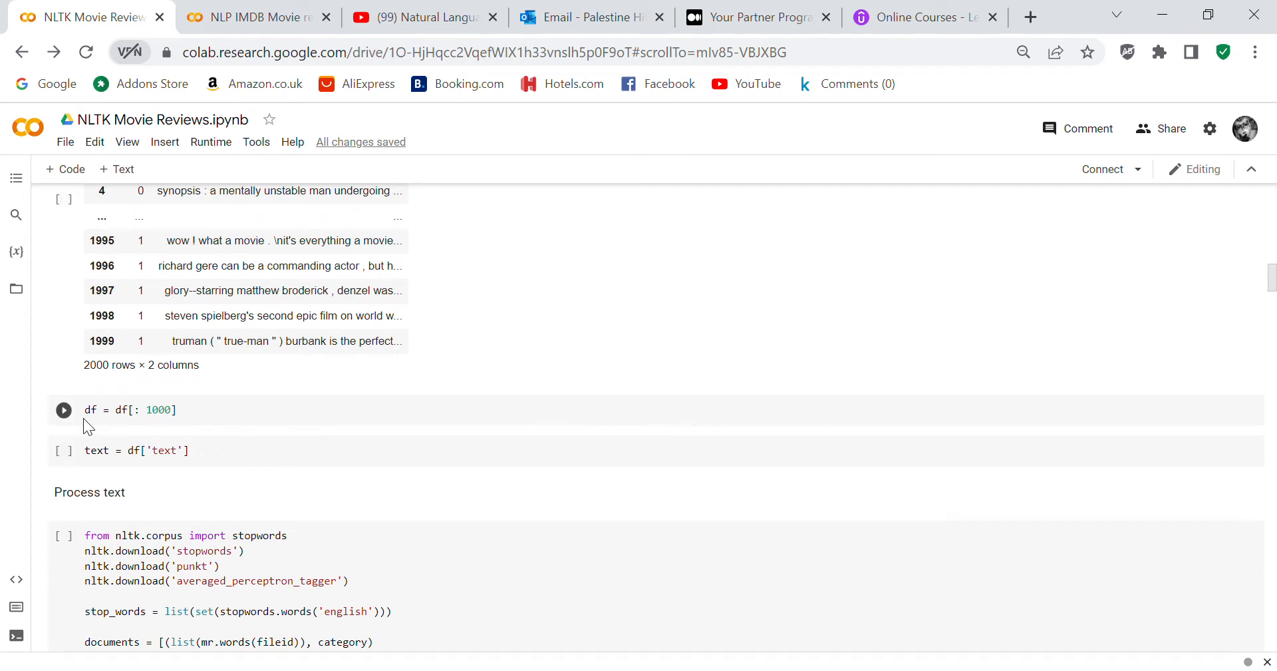
click(99, 409)
text(#)
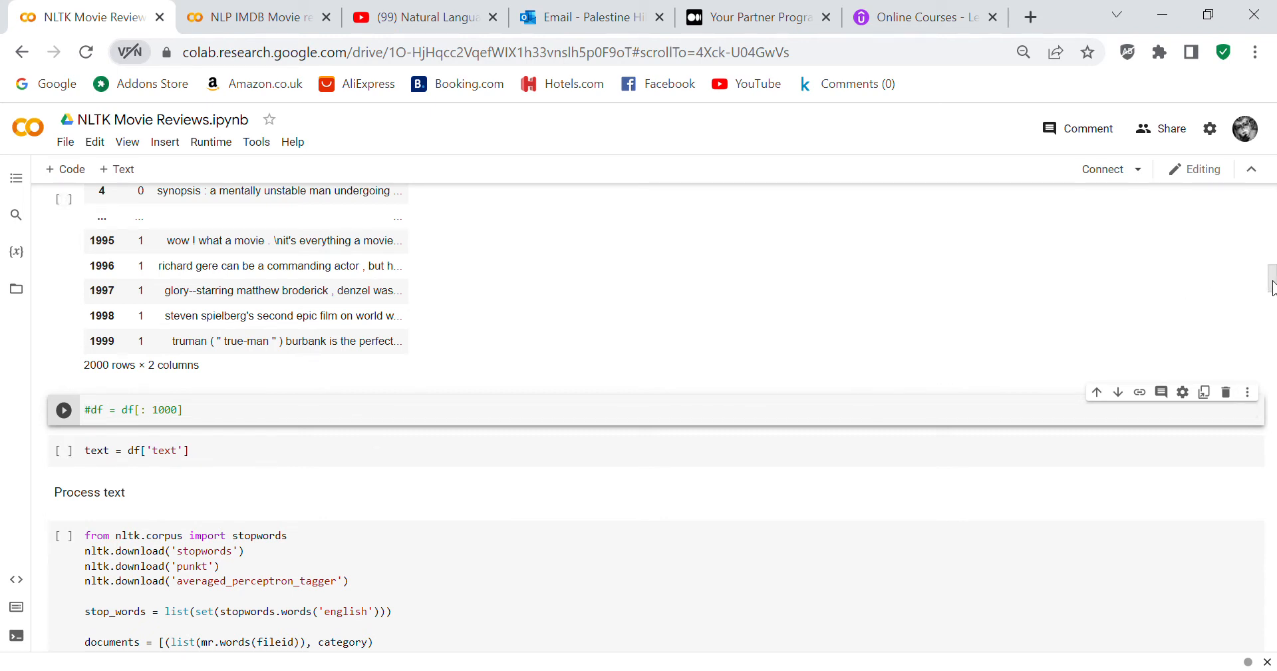
scroll(down, 3)
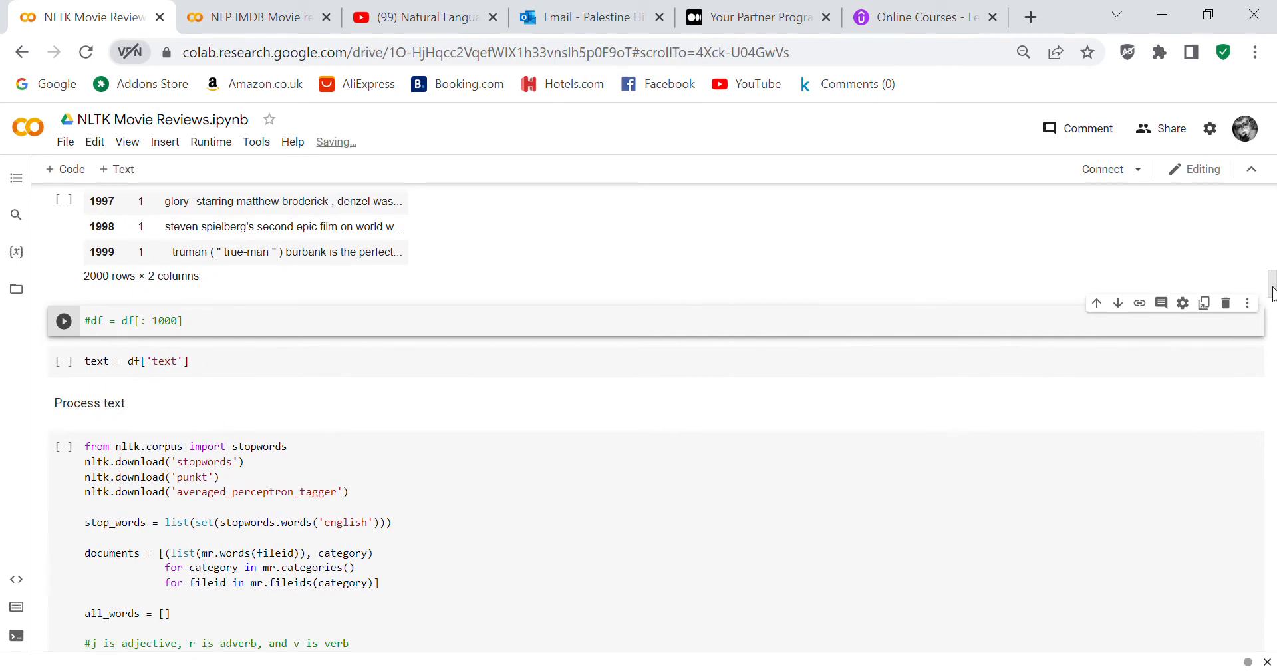
scroll(down, 3)
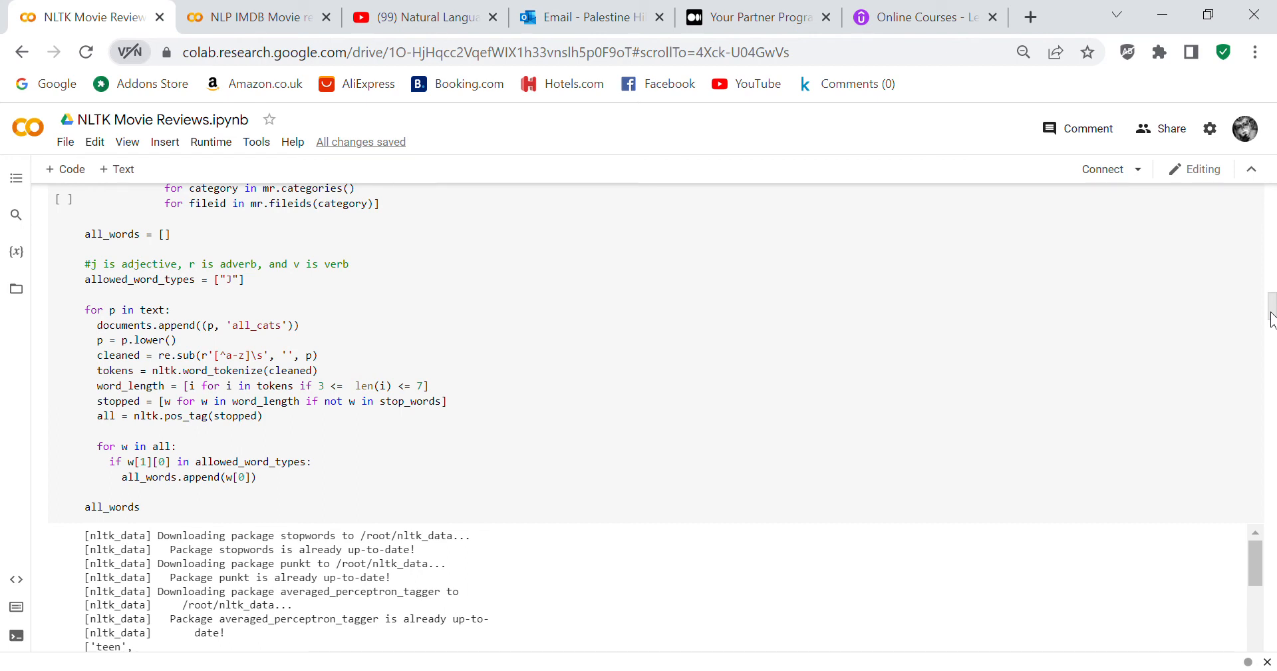
scroll(down, 3)
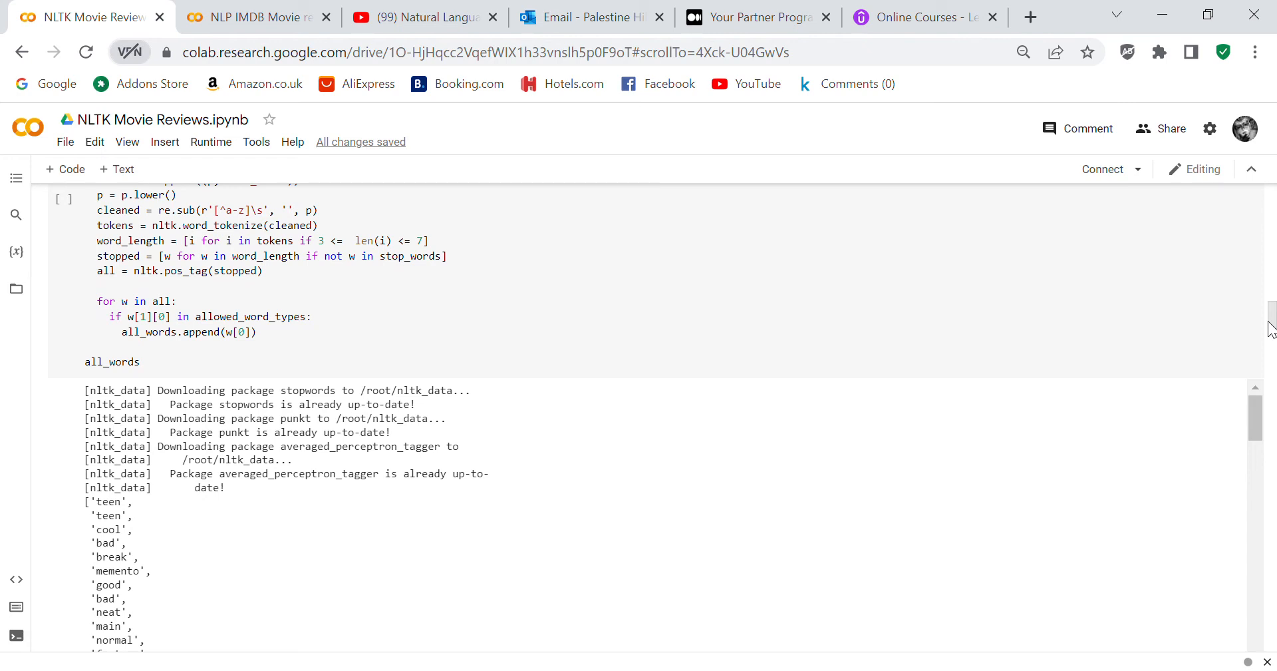
scroll(down, 3)
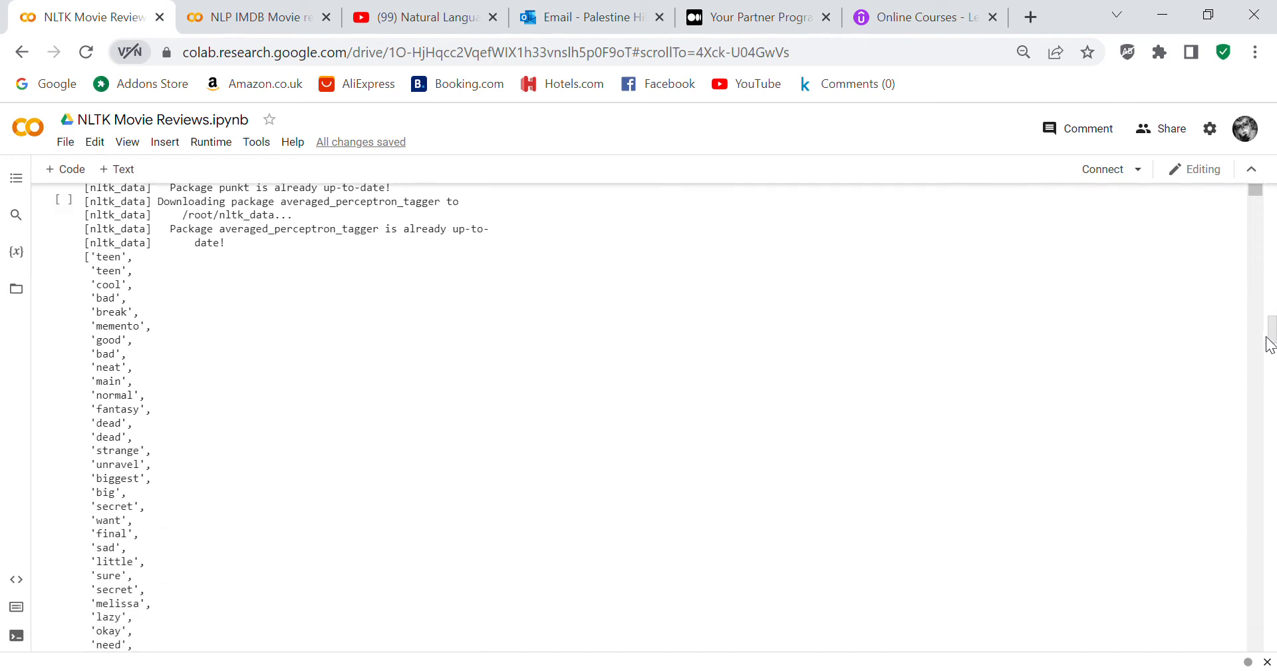
scroll(down, 3)
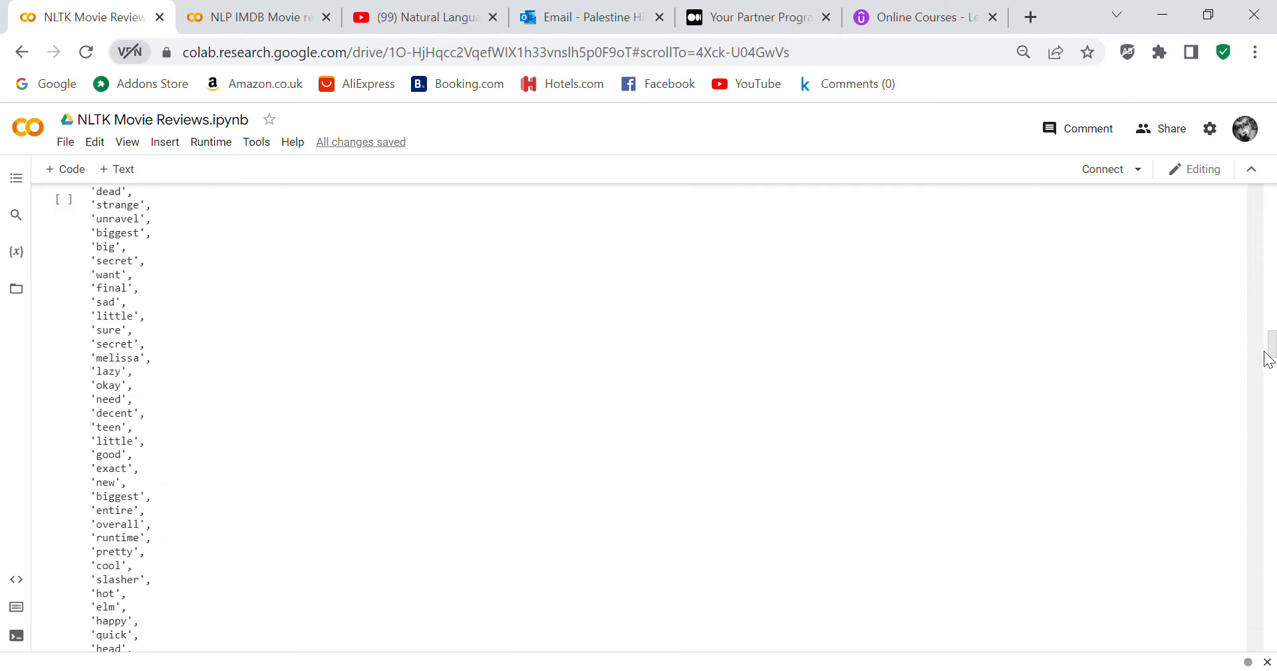
scroll(down, 3)
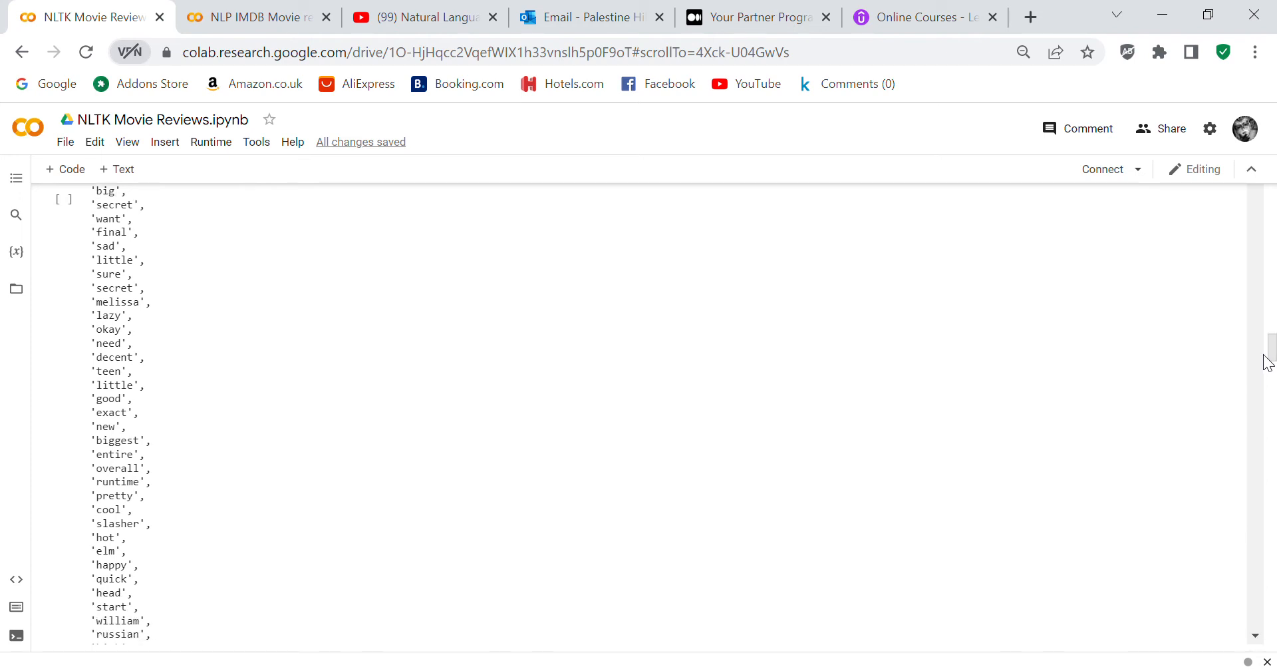
scroll(down, 3)
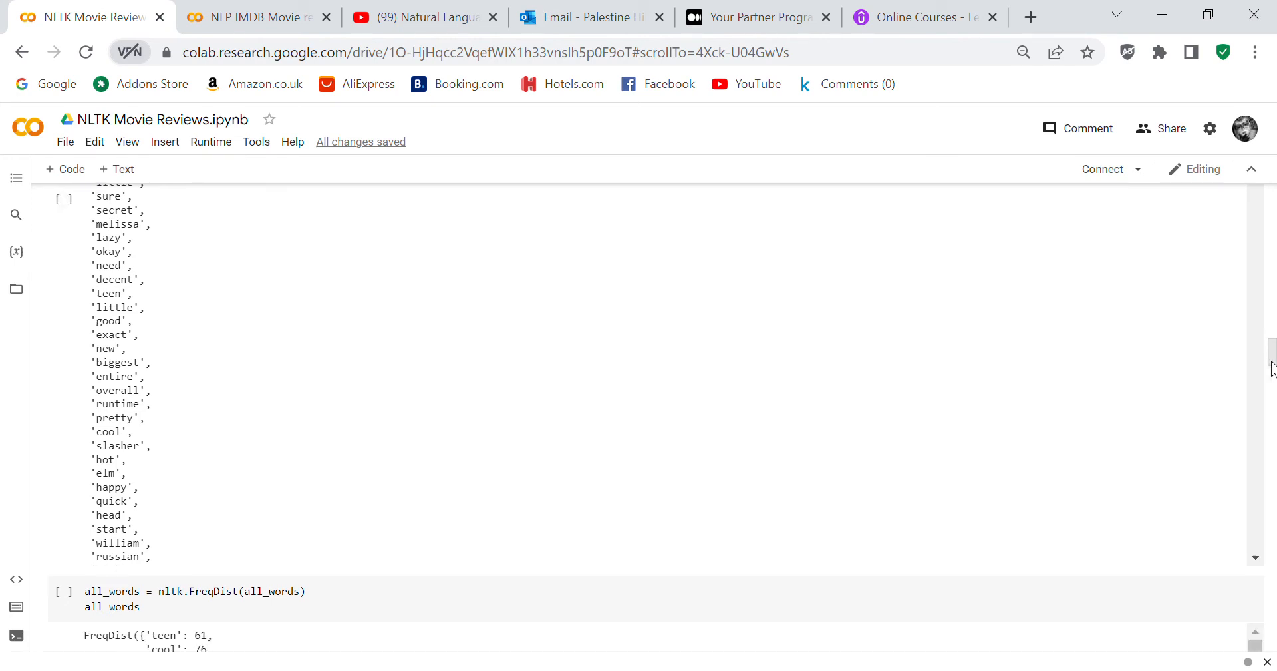
scroll(down, 3)
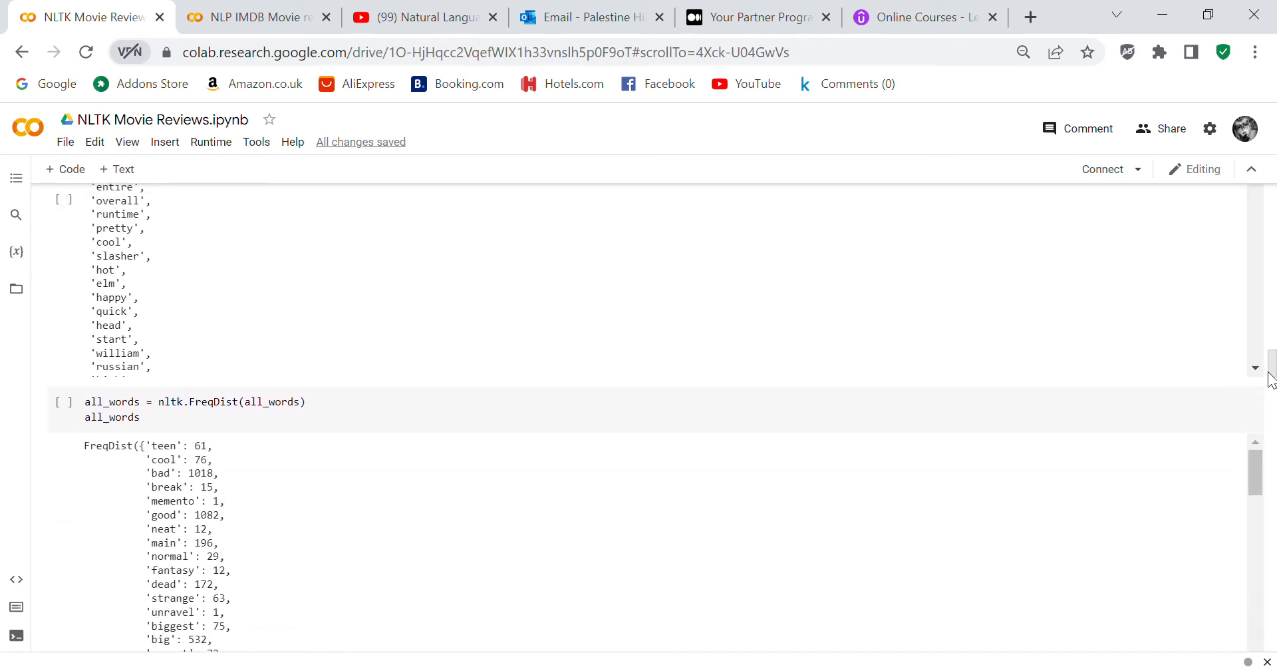
scroll(down, 3)
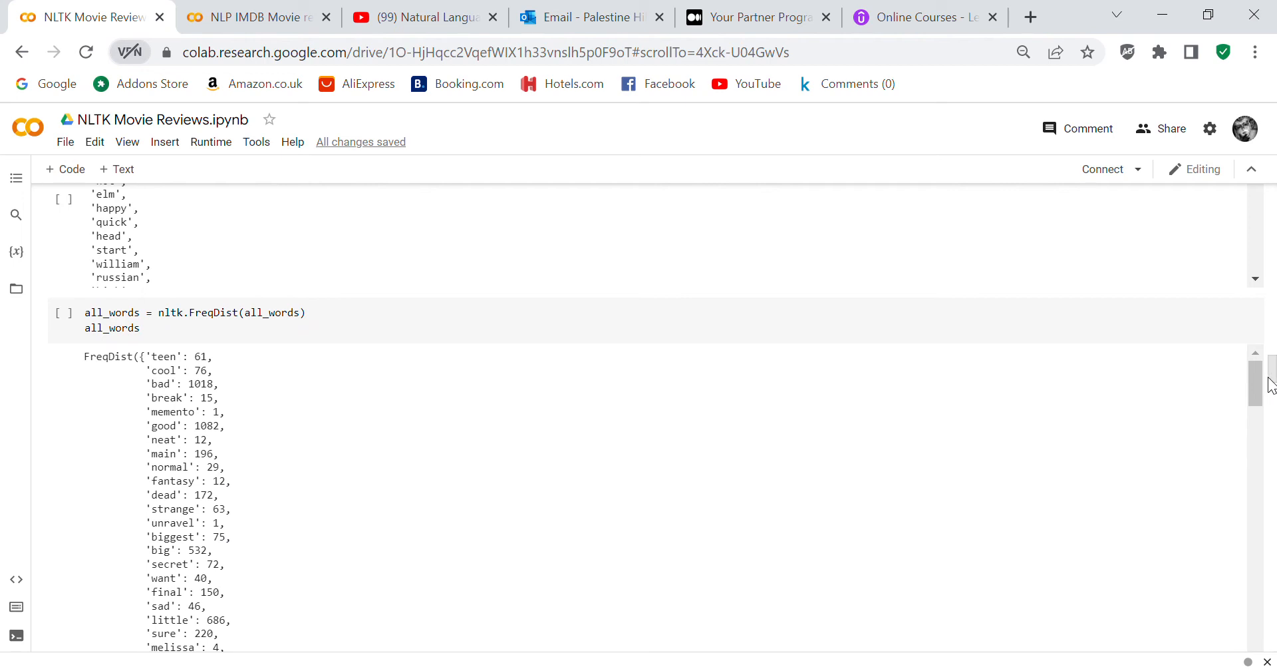
scroll(down, 3)
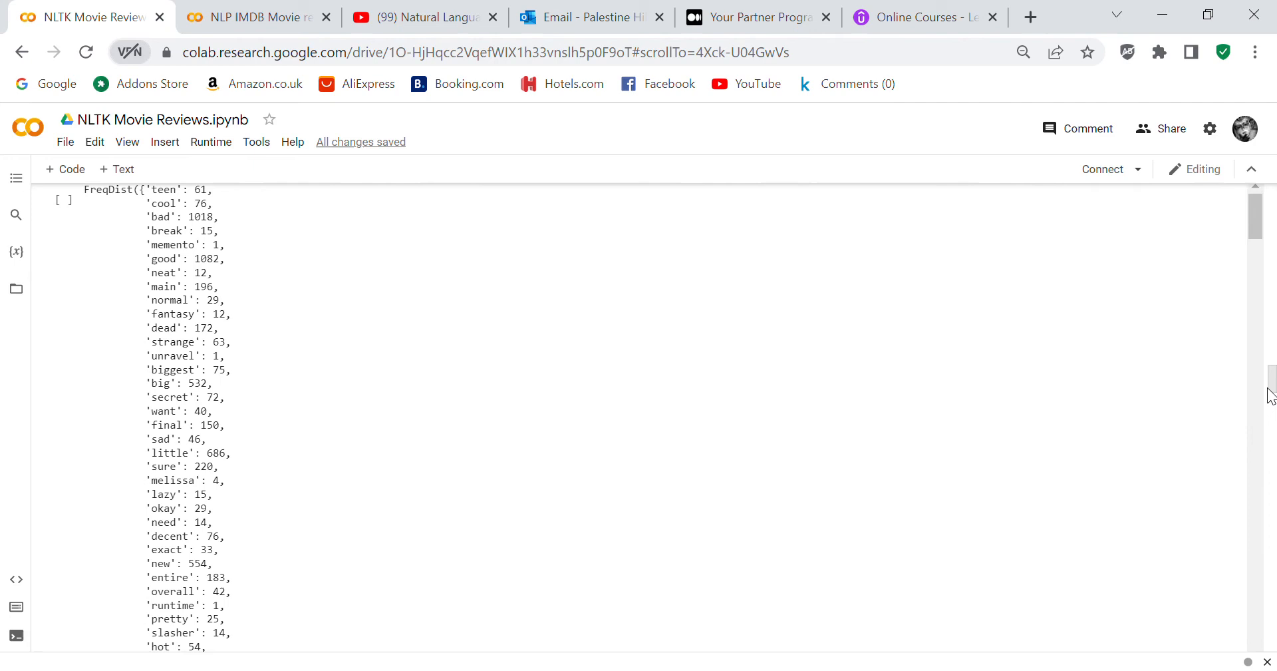
scroll(down, 3)
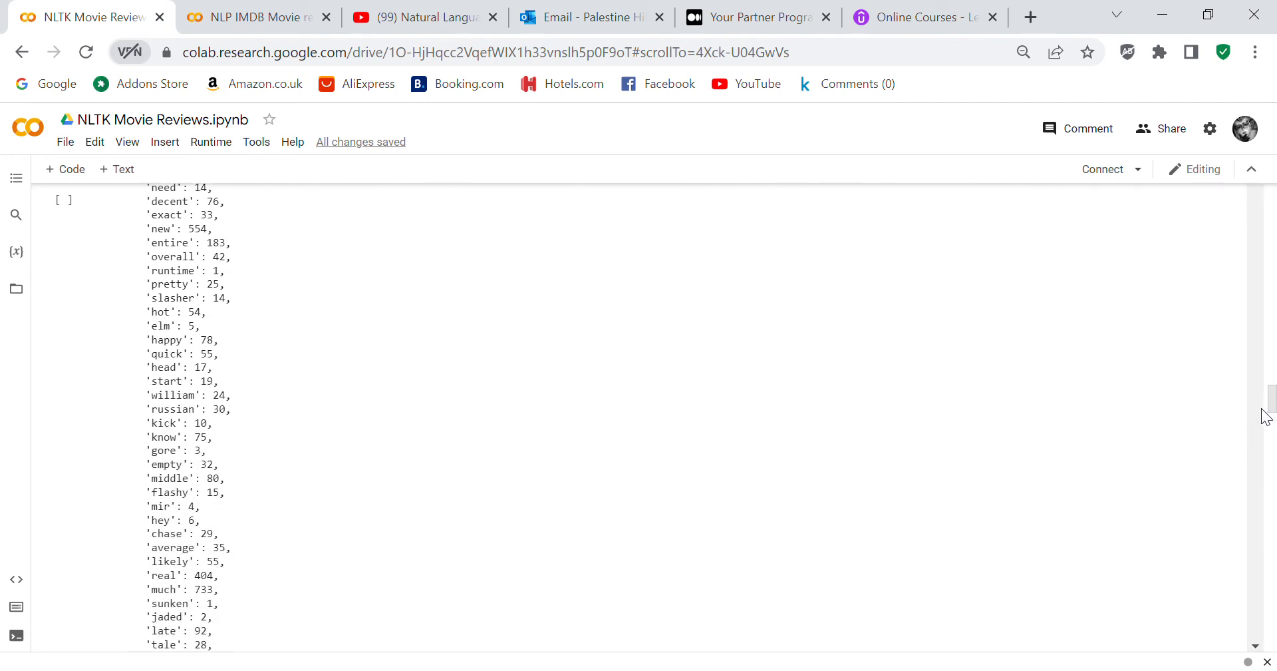
scroll(down, 3)
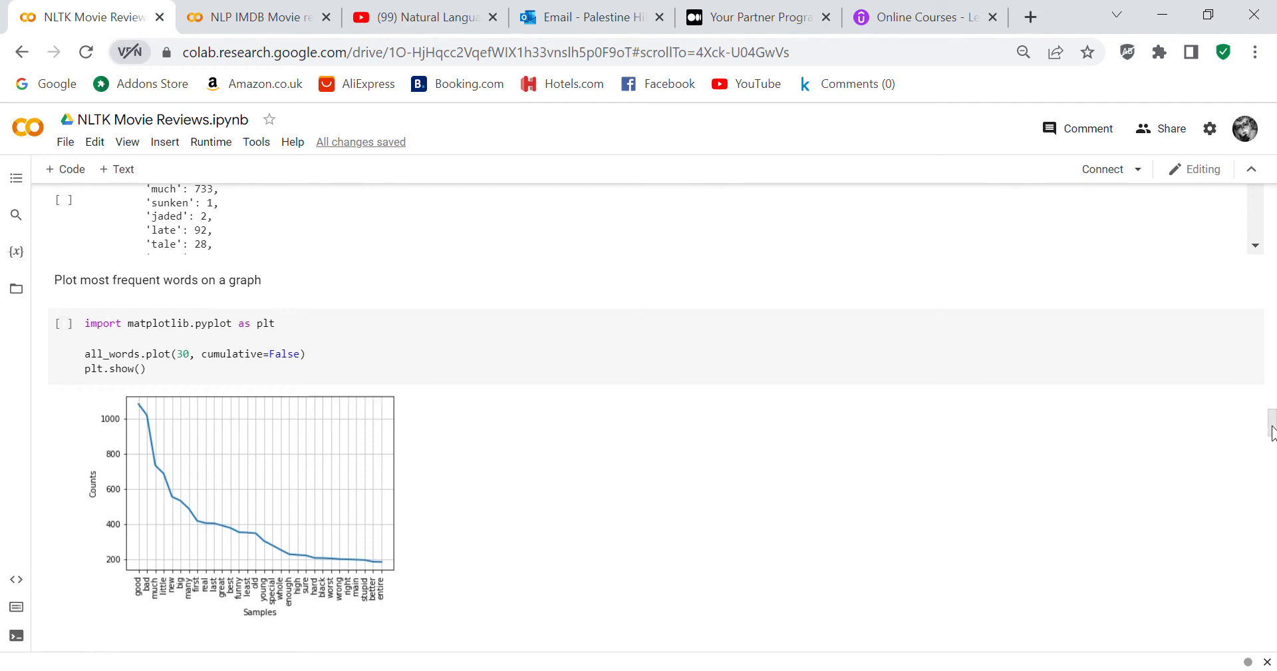
scroll(down, 3)
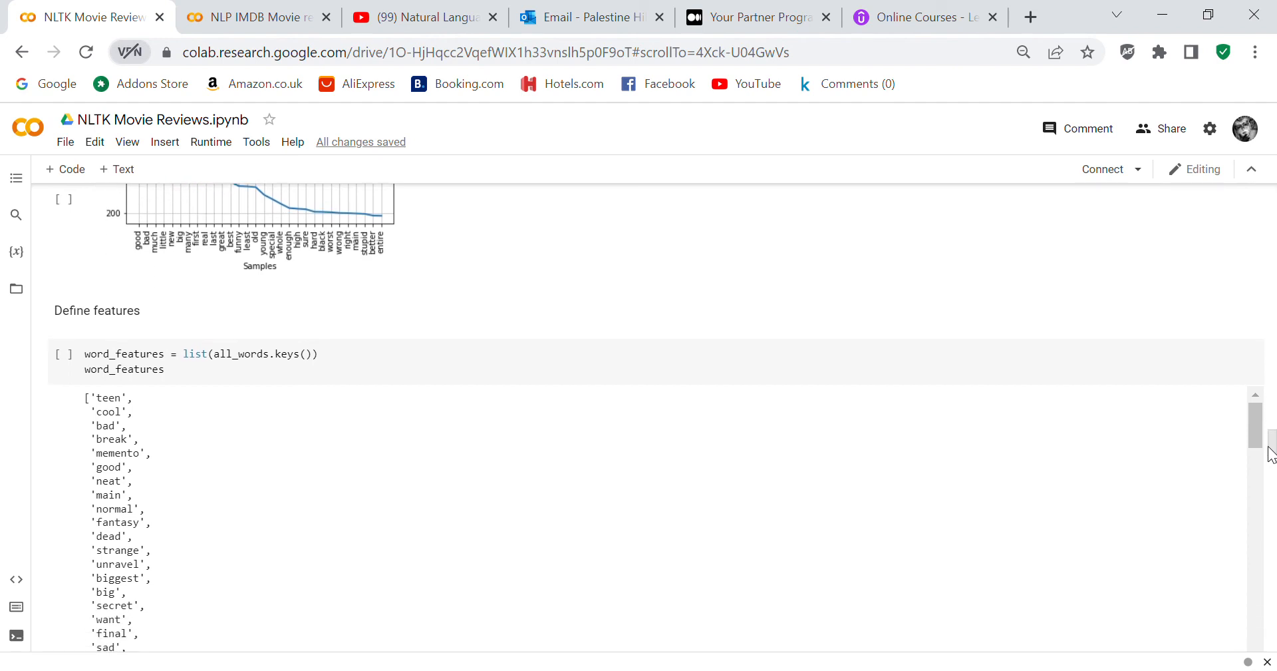
scroll(down, 3)
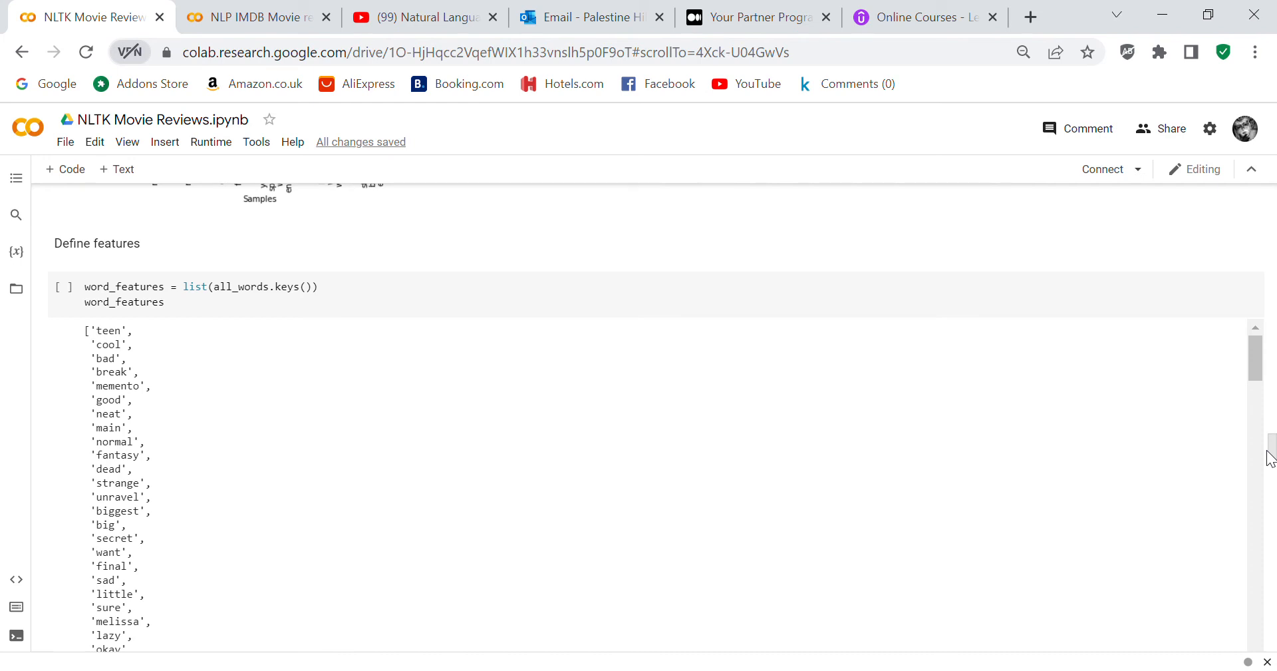
mouse_move(1274, 460)
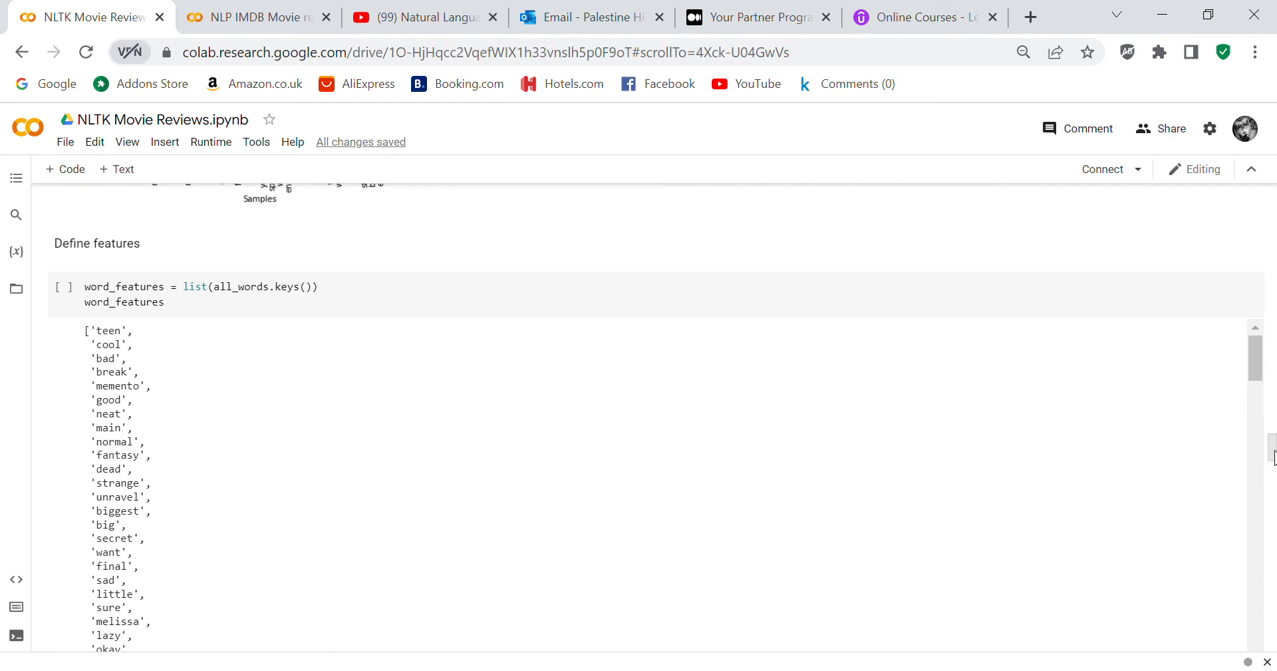
scroll(down, 3)
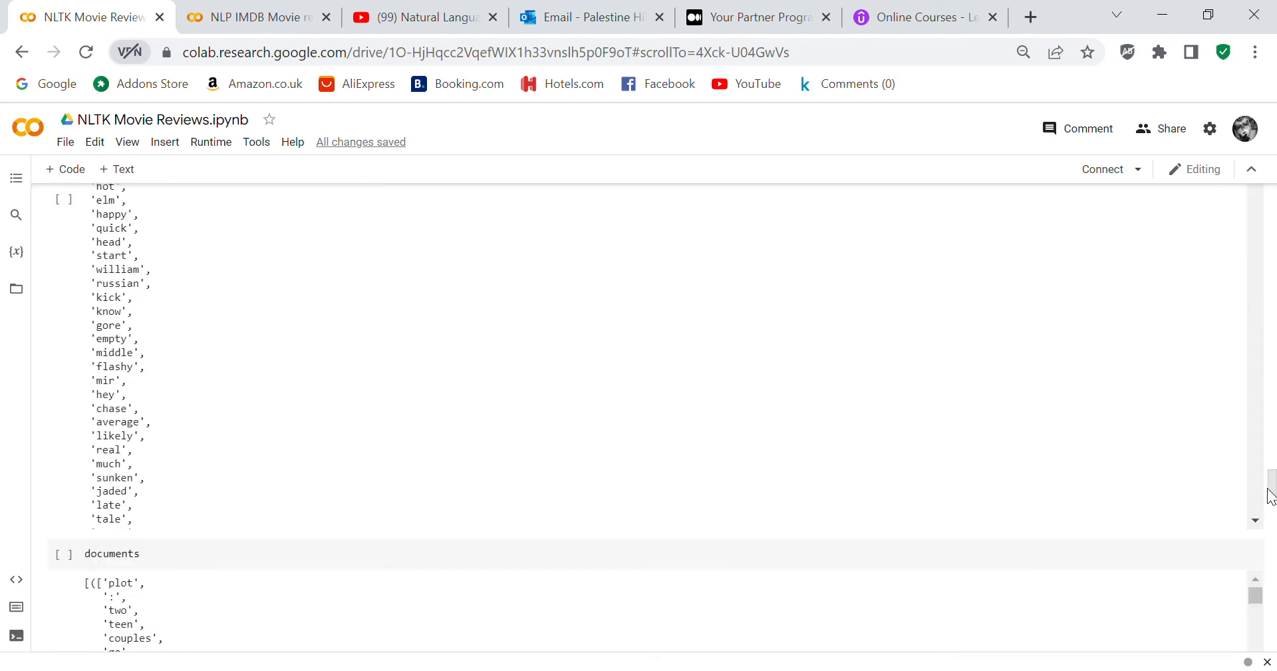
scroll(down, 3)
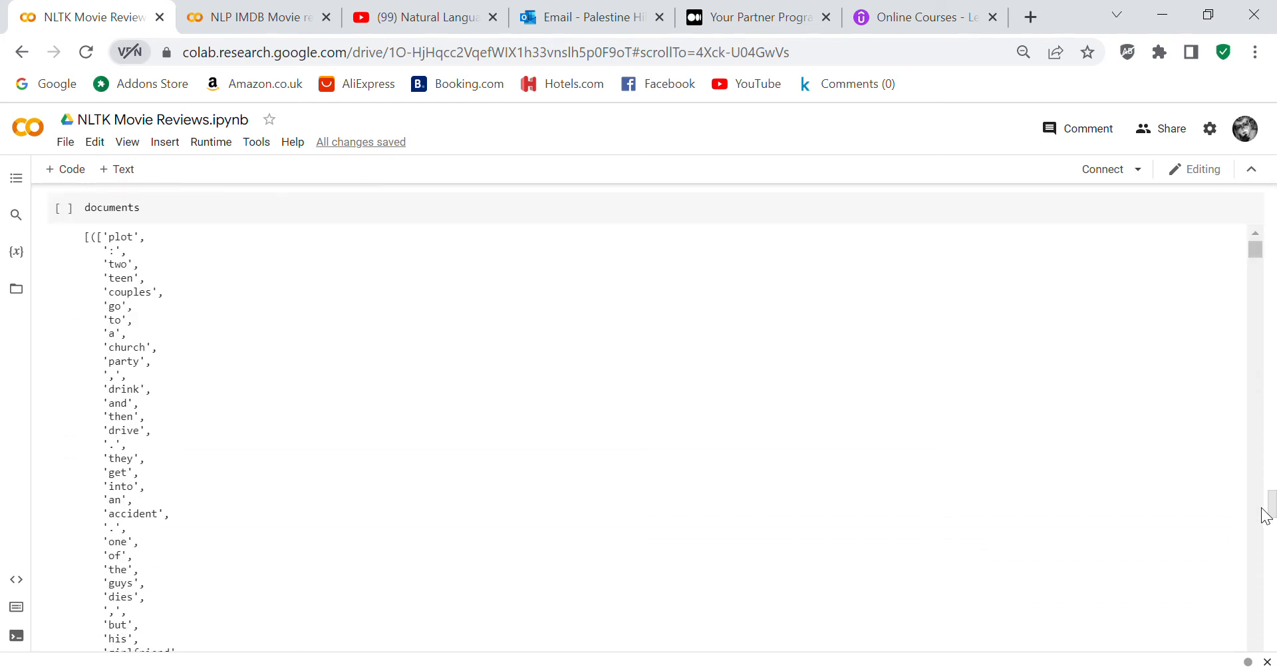
scroll(down, 3)
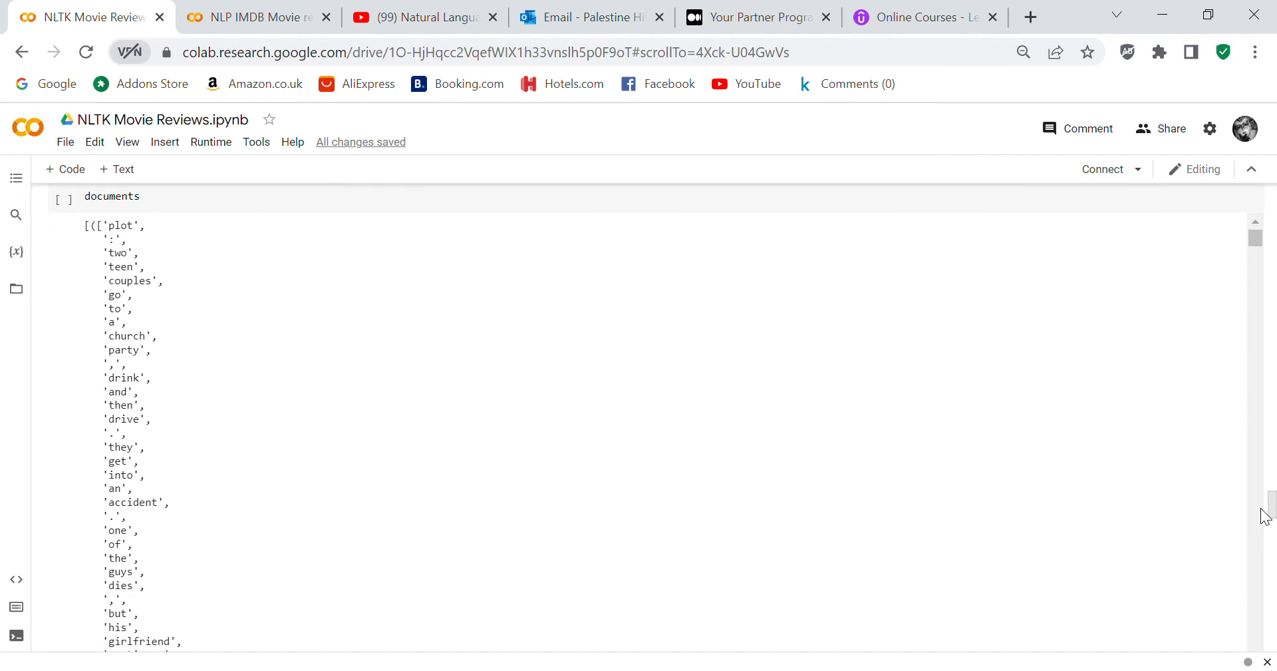
scroll(down, 3)
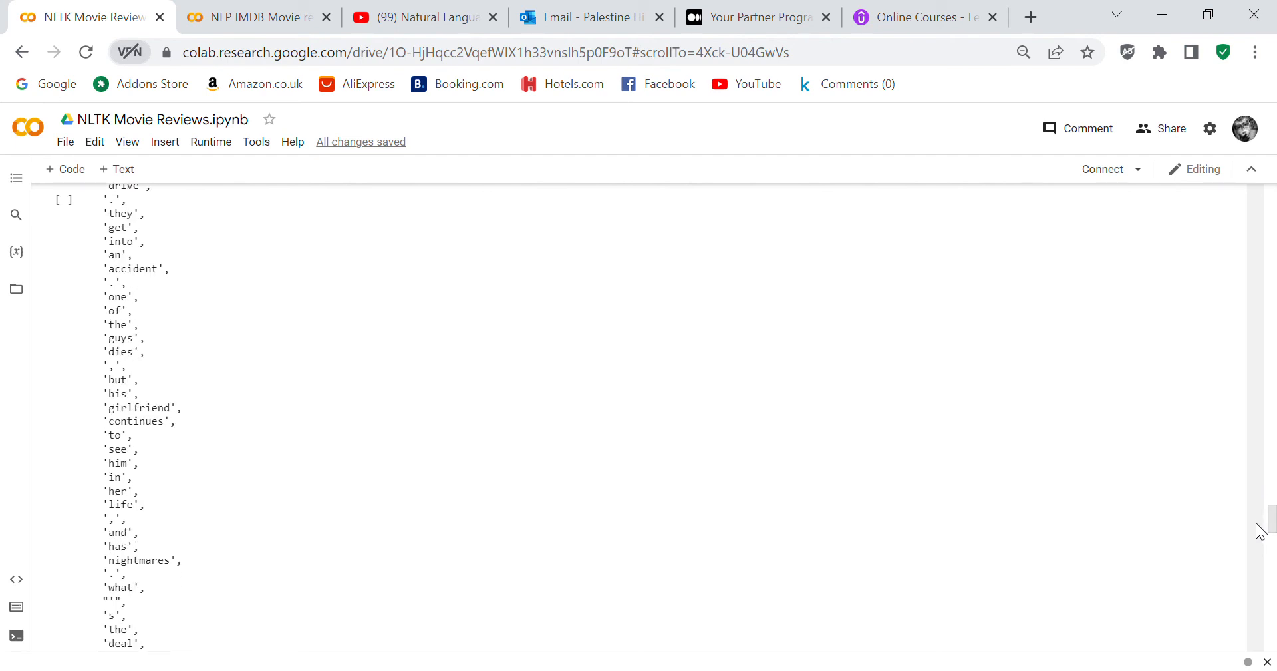
scroll(down, 3)
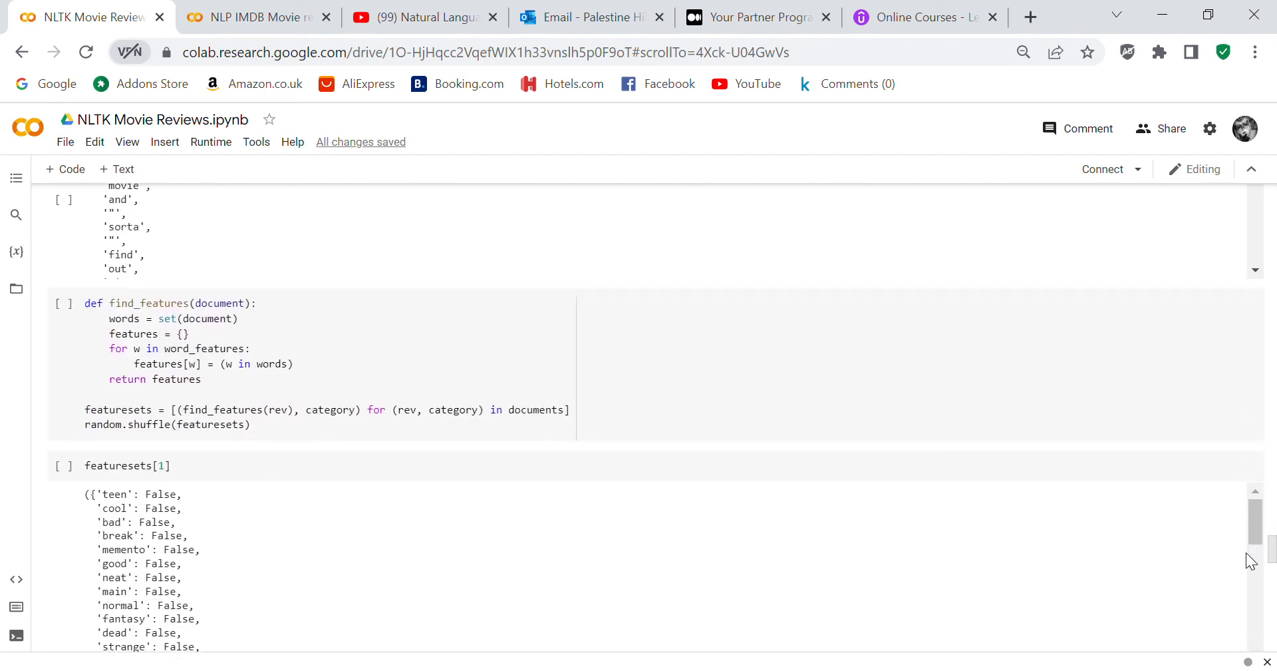
scroll(down, 3)
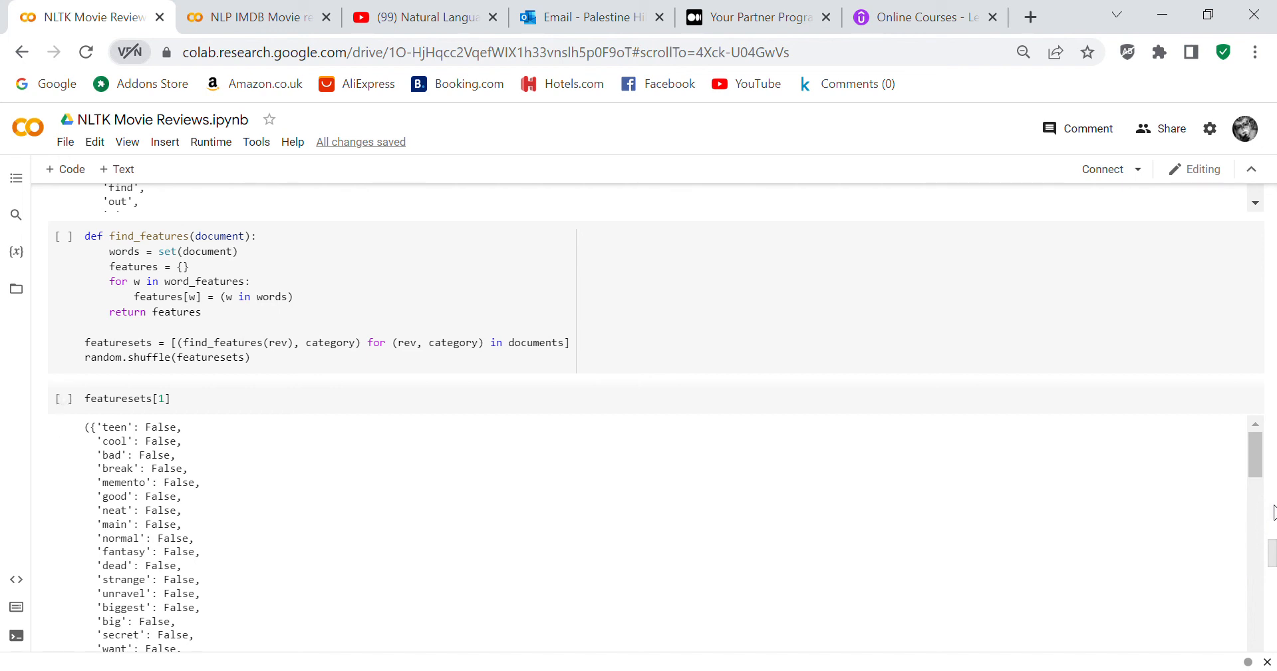
scroll(down, 3)
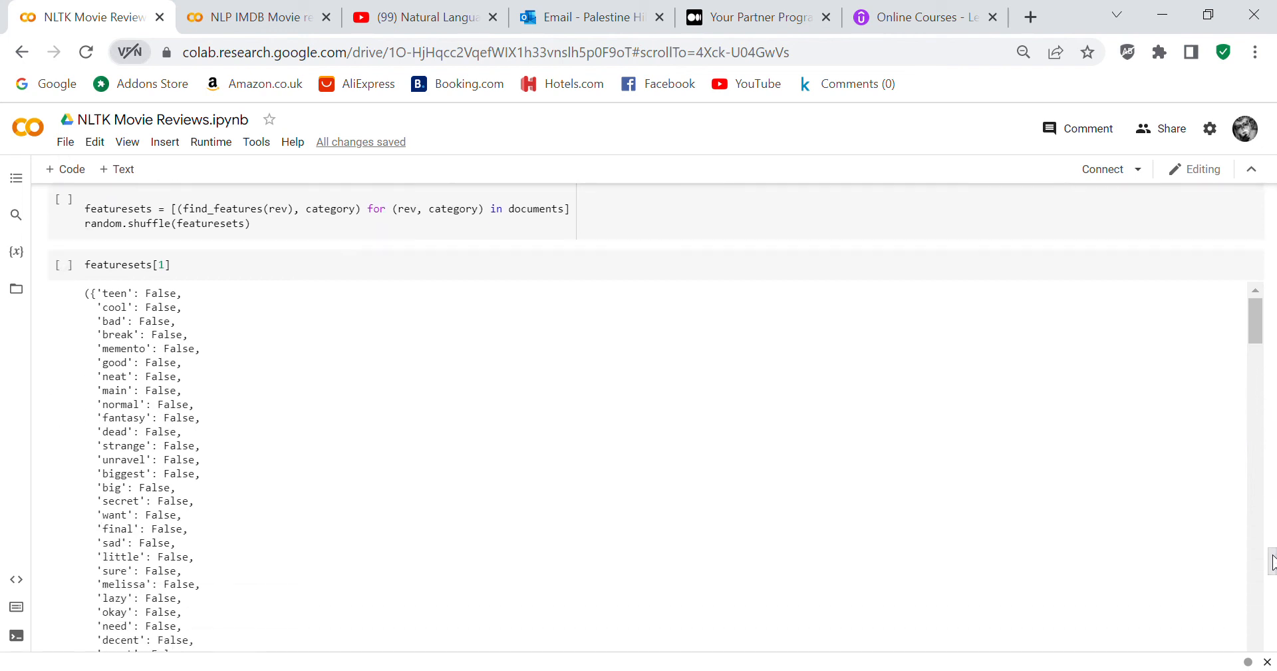
scroll(down, 3)
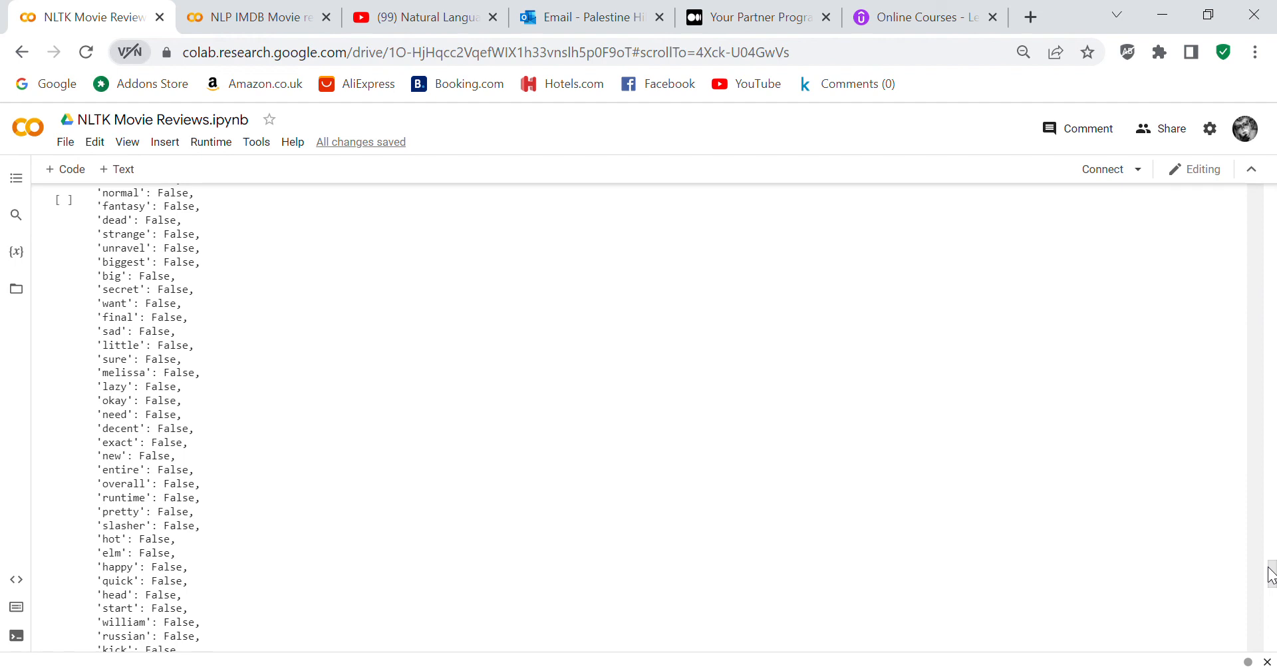
scroll(down, 3)
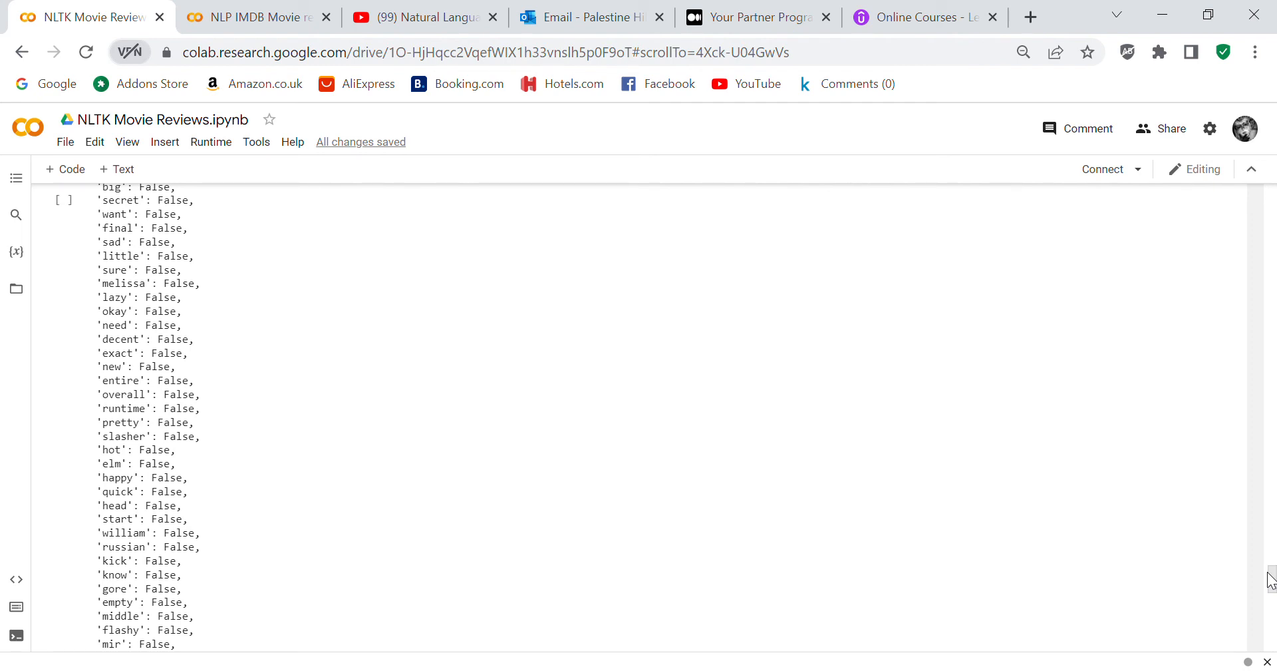
scroll(down, 3)
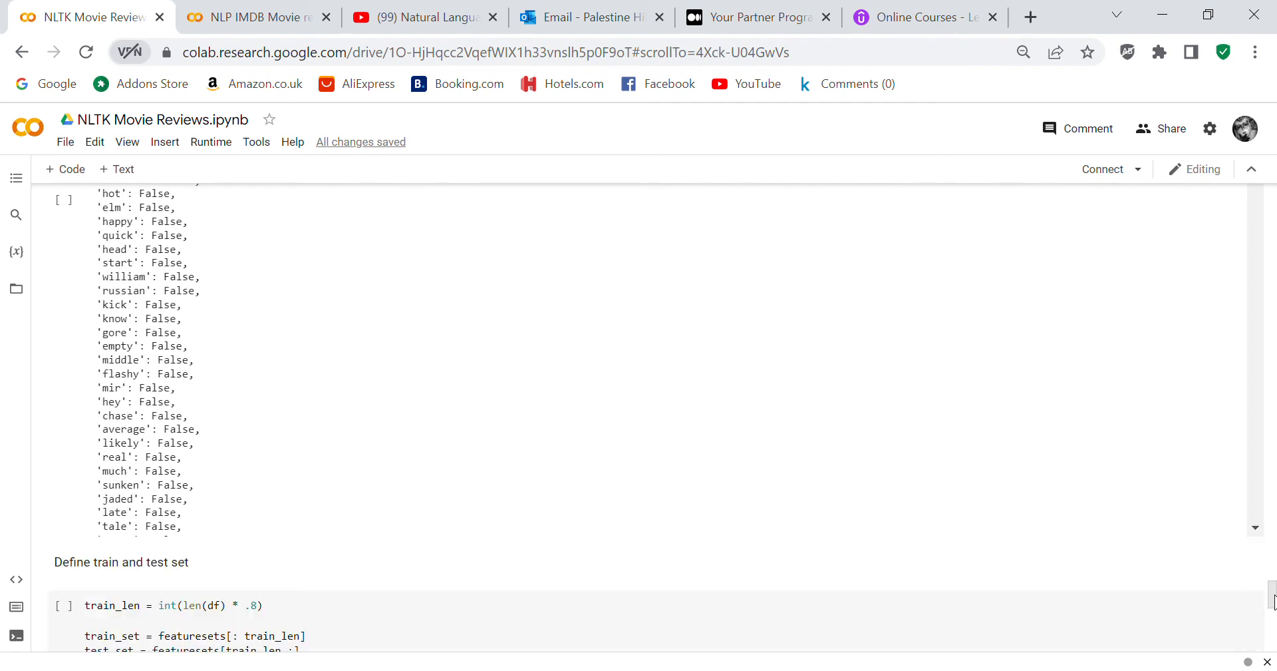
scroll(down, 3)
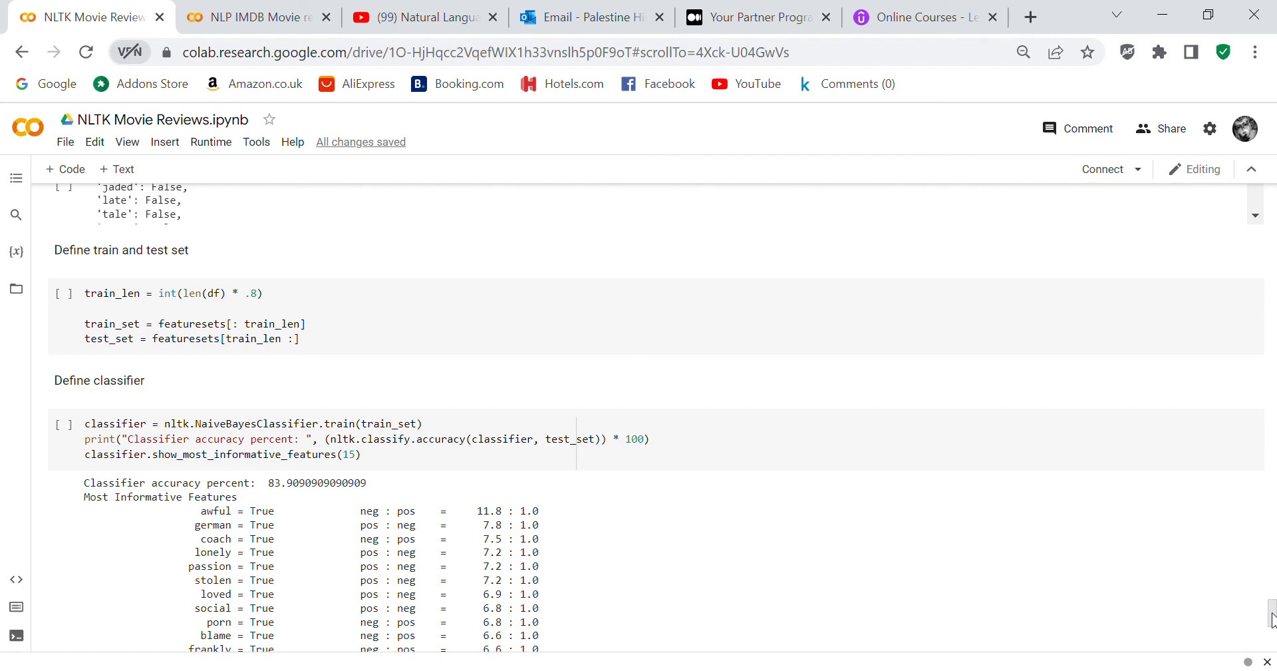
scroll(down, 3)
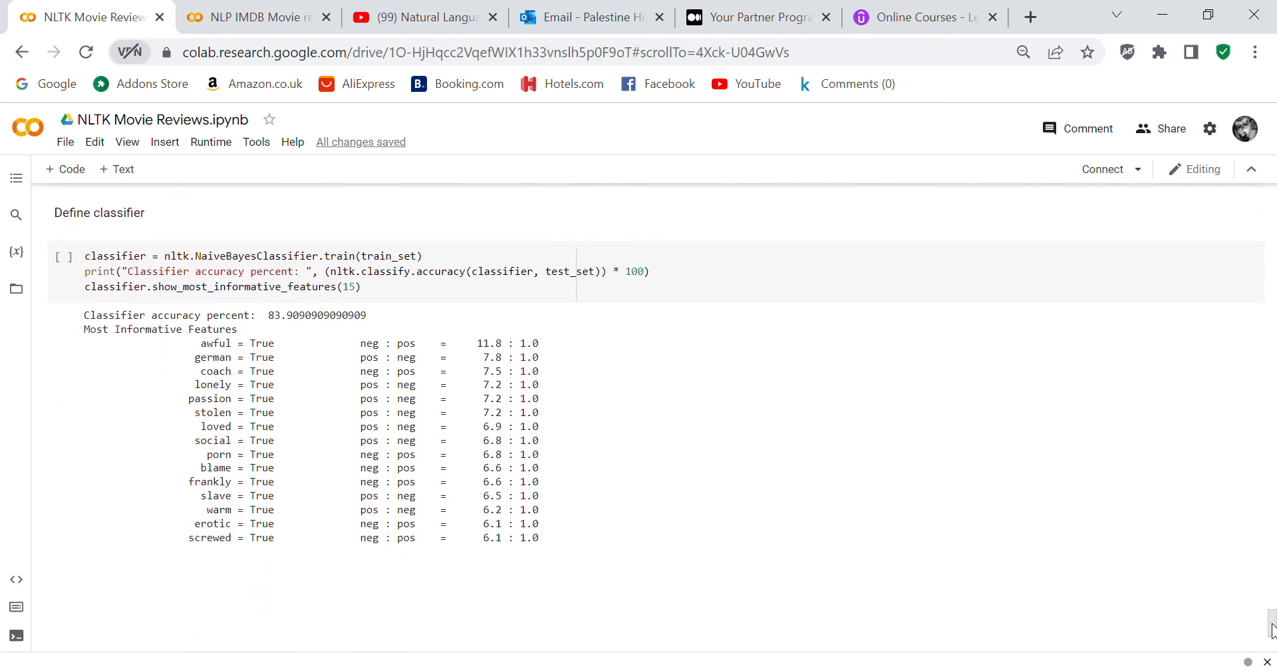